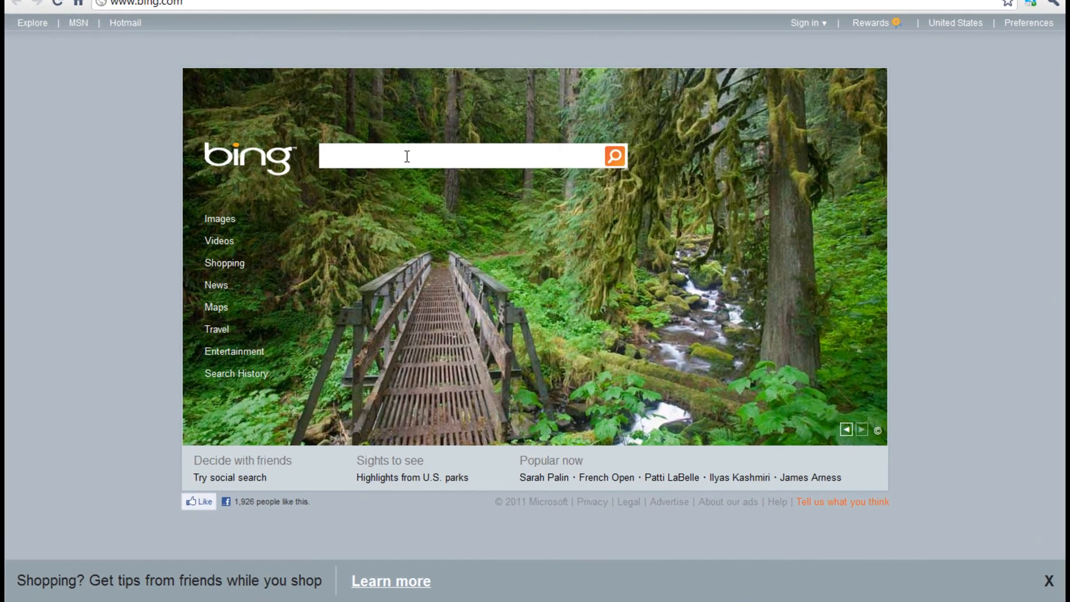
Search Bing for the MCP Releases page and download mcp40.zip for Minecraft 1.6.6.
text(minecraft mod coder pack)
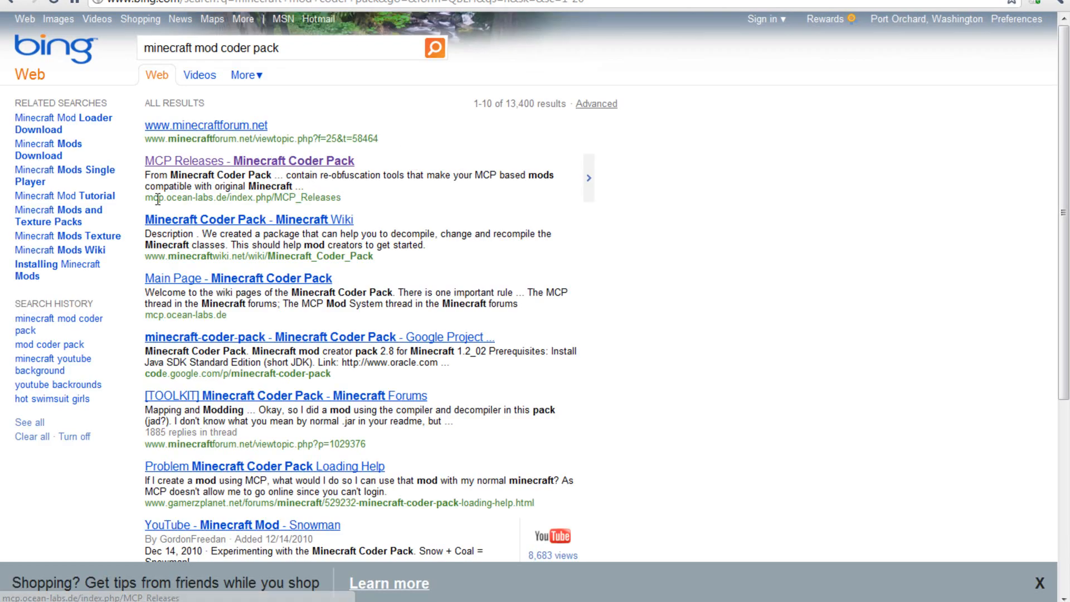
mouse_move(229, 169)
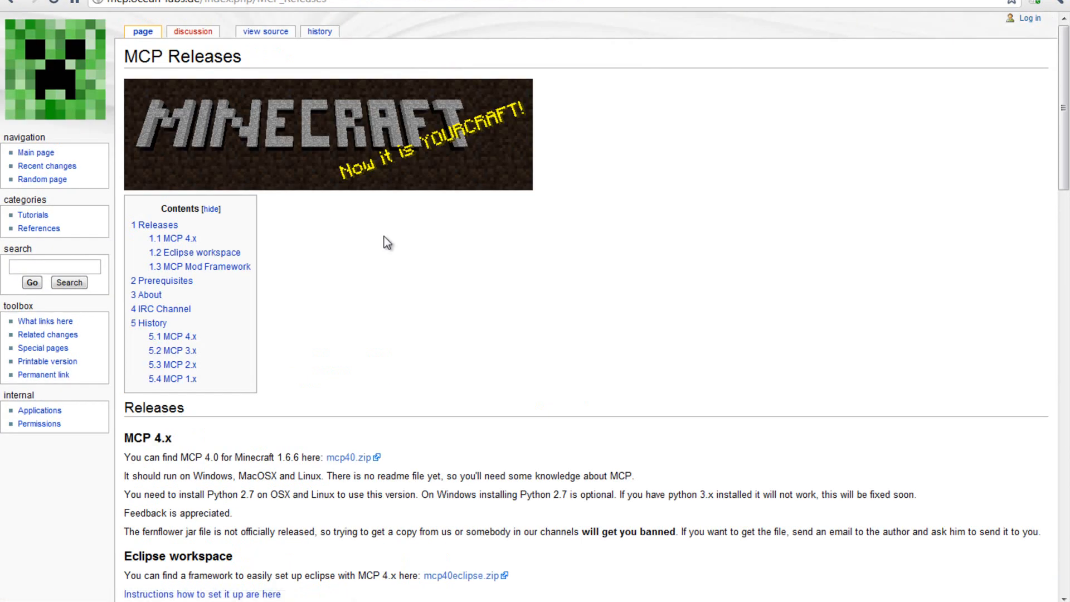
scroll(down, 3)
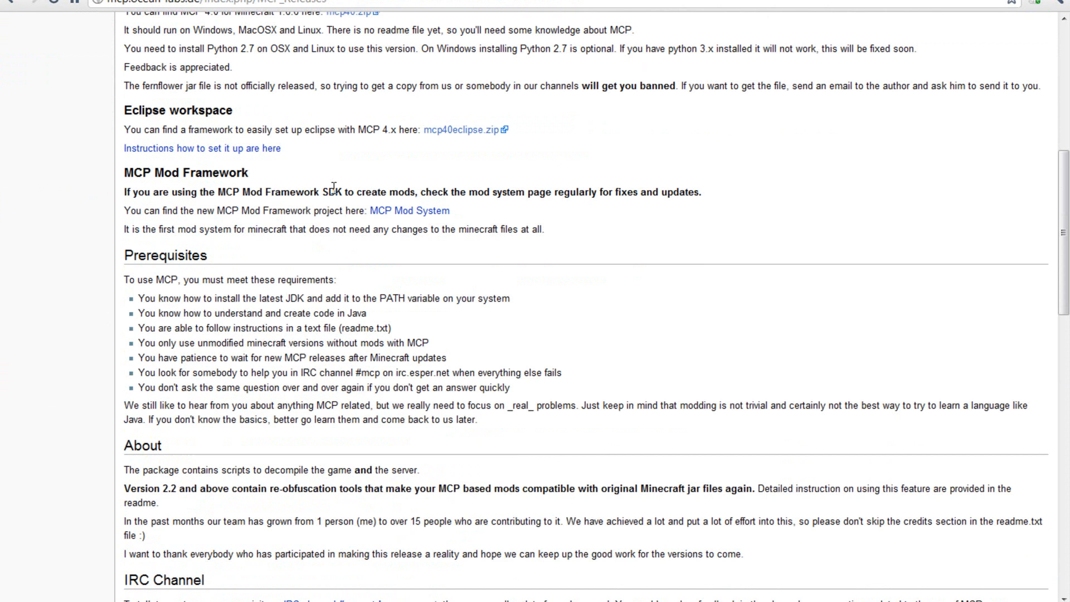
scroll(up, 3)
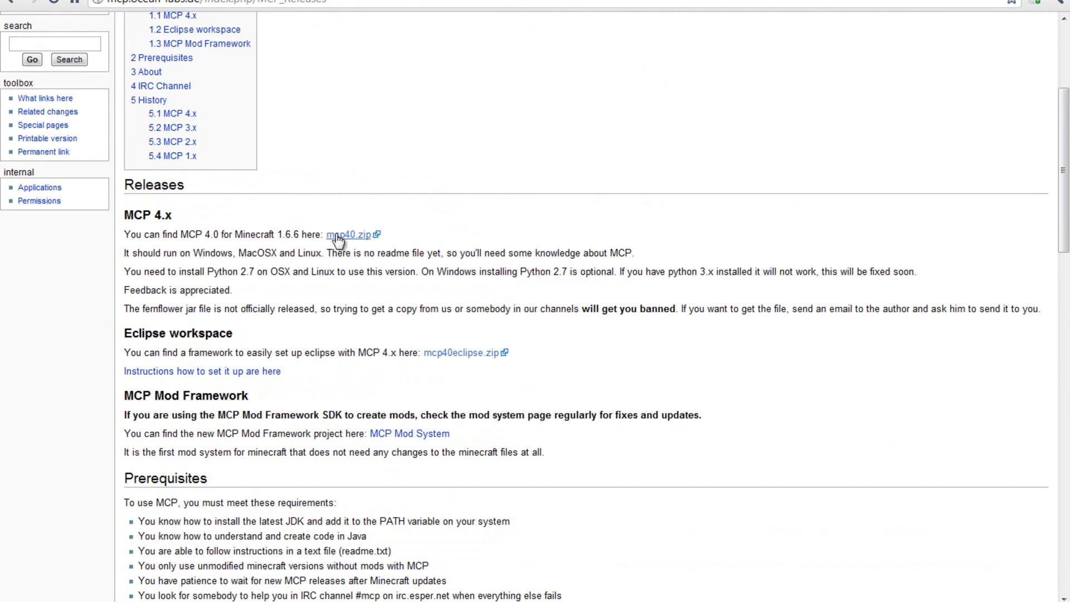
click(349, 234)
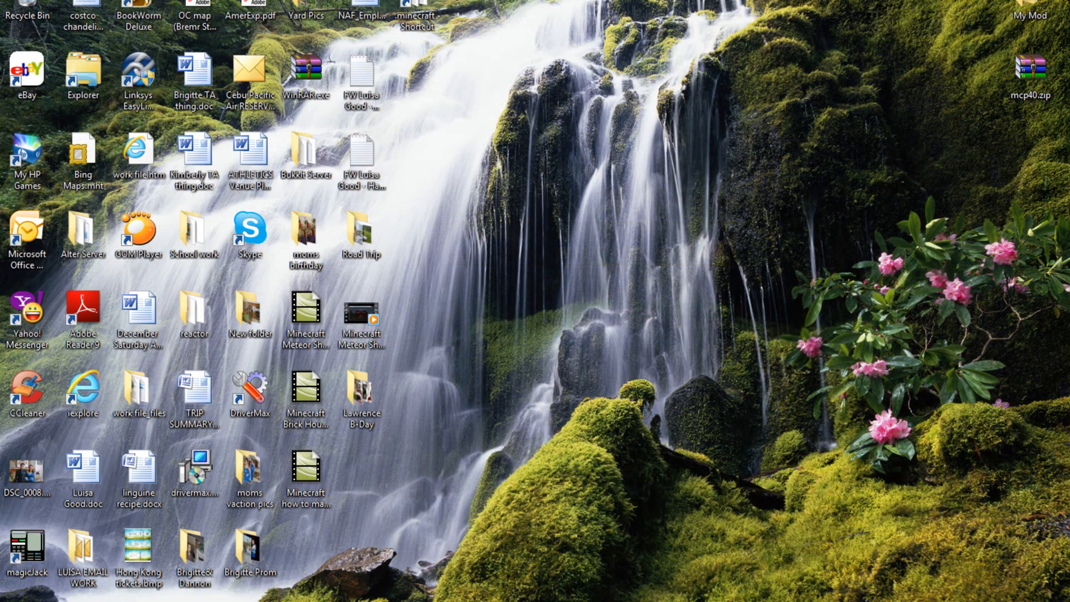
Open mcp40.zip in WinRAR and start Extract To.
right_click(1030, 72)
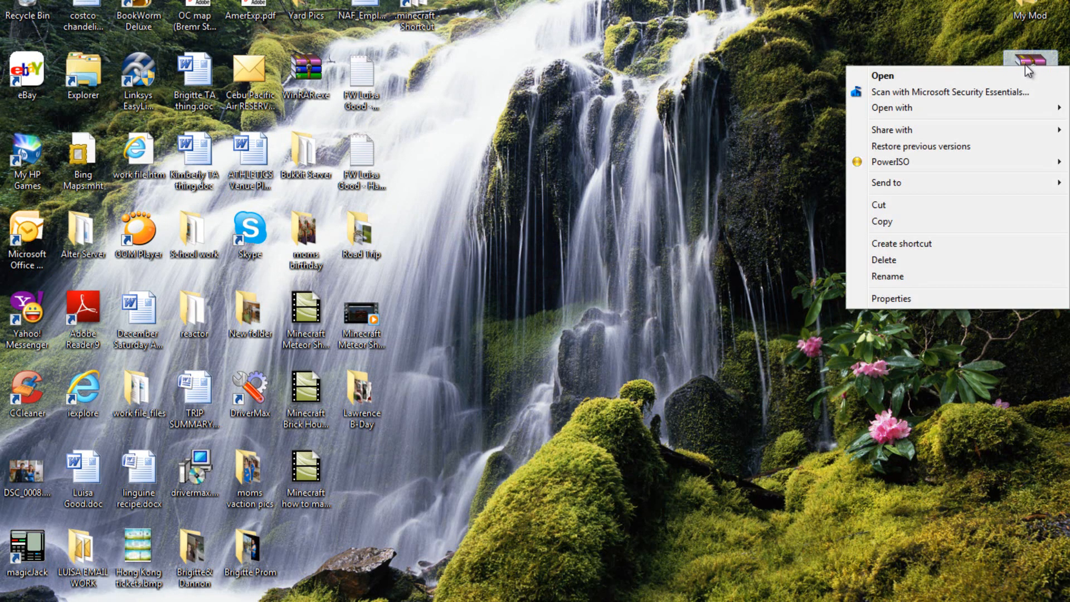
click(883, 76)
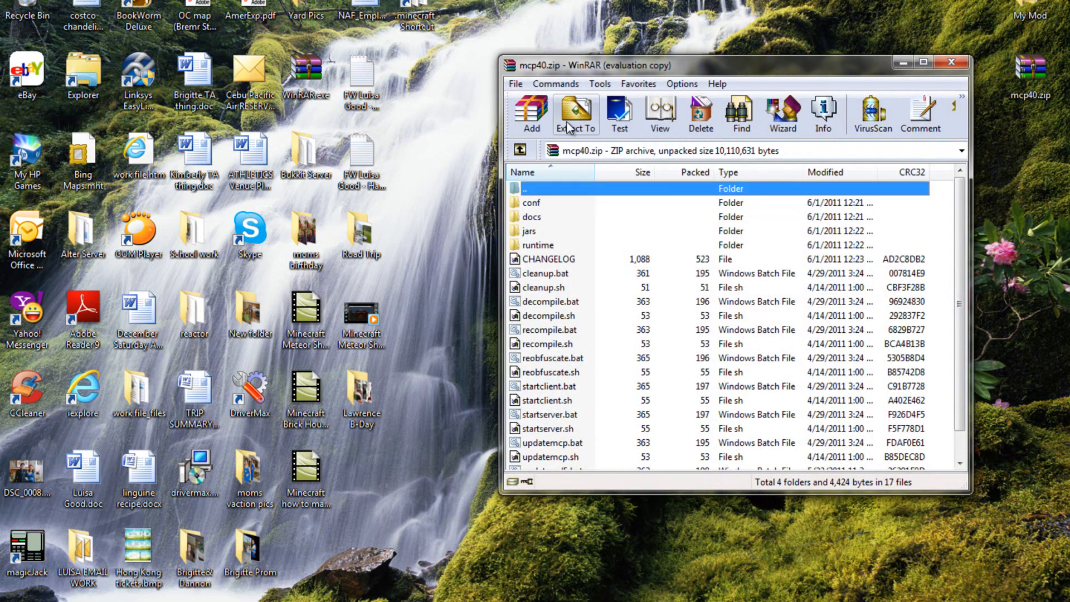
click(574, 113)
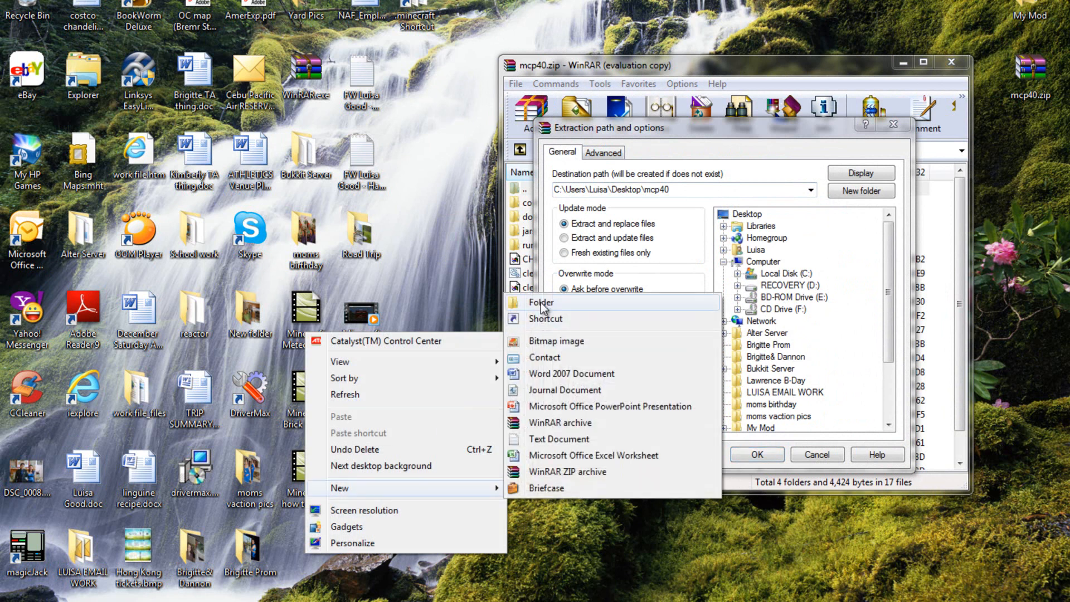
Create a desktop folder MCP and extract the archive into it.
click(540, 302)
text(MCP)
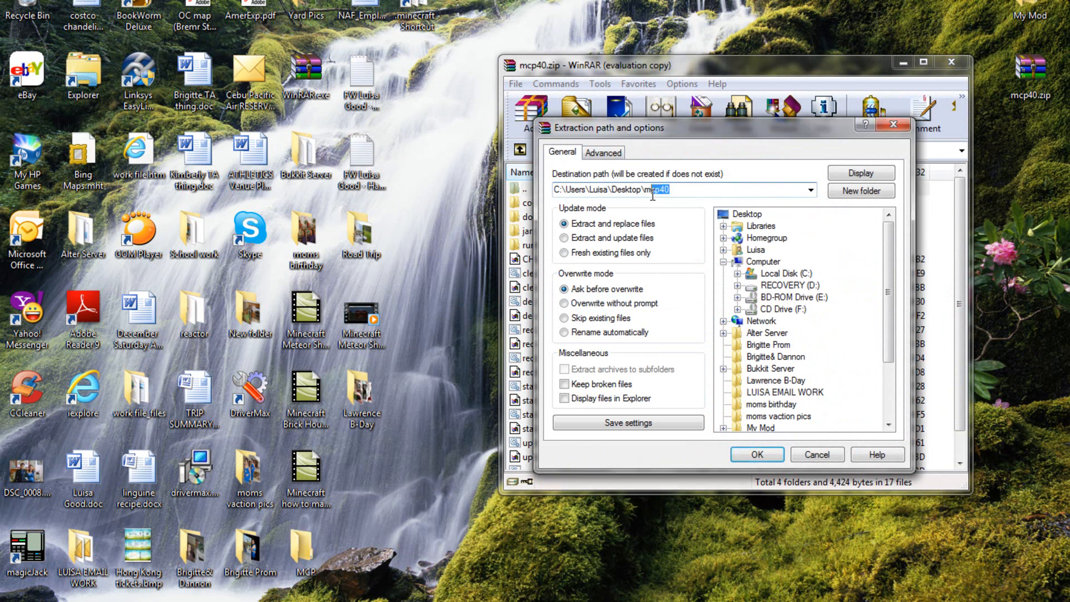
click(809, 189)
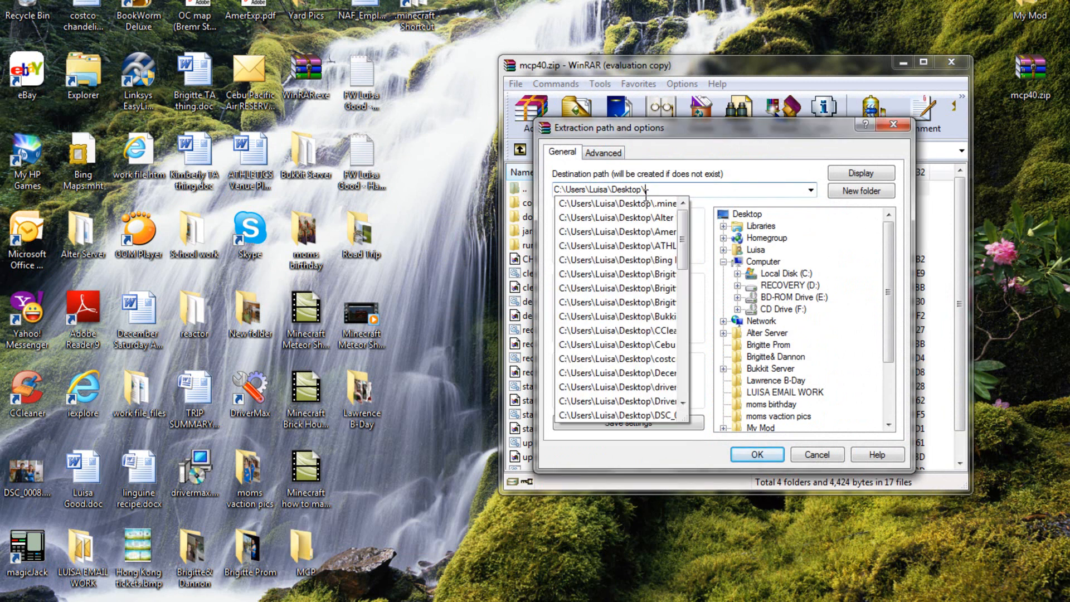
click(756, 453)
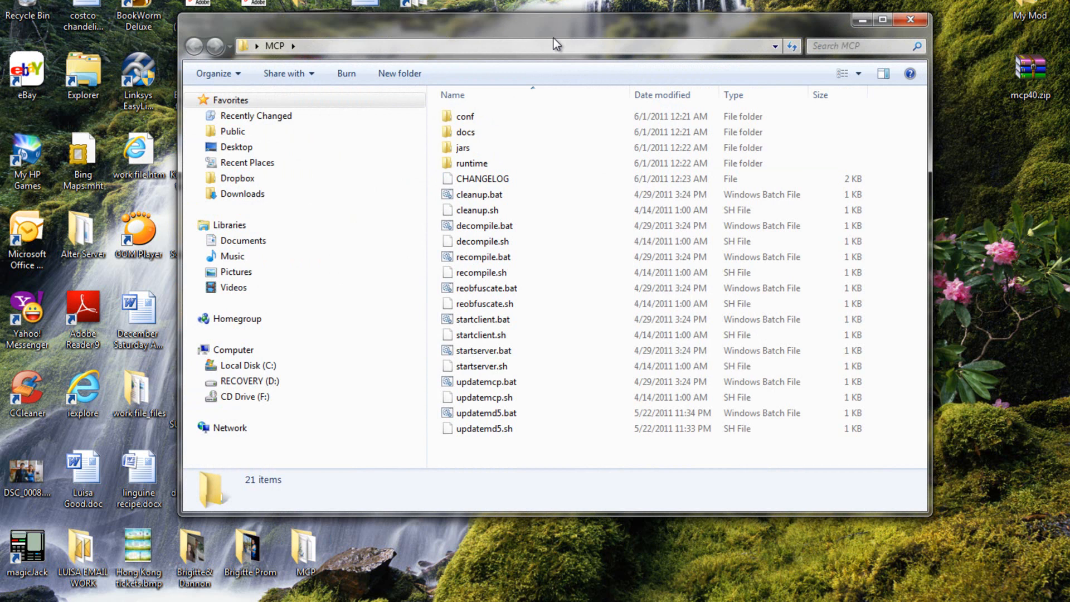
Copy .minecraft's bin and resources folders into MCP\jars, then close both Explorer windows.
click(462, 148)
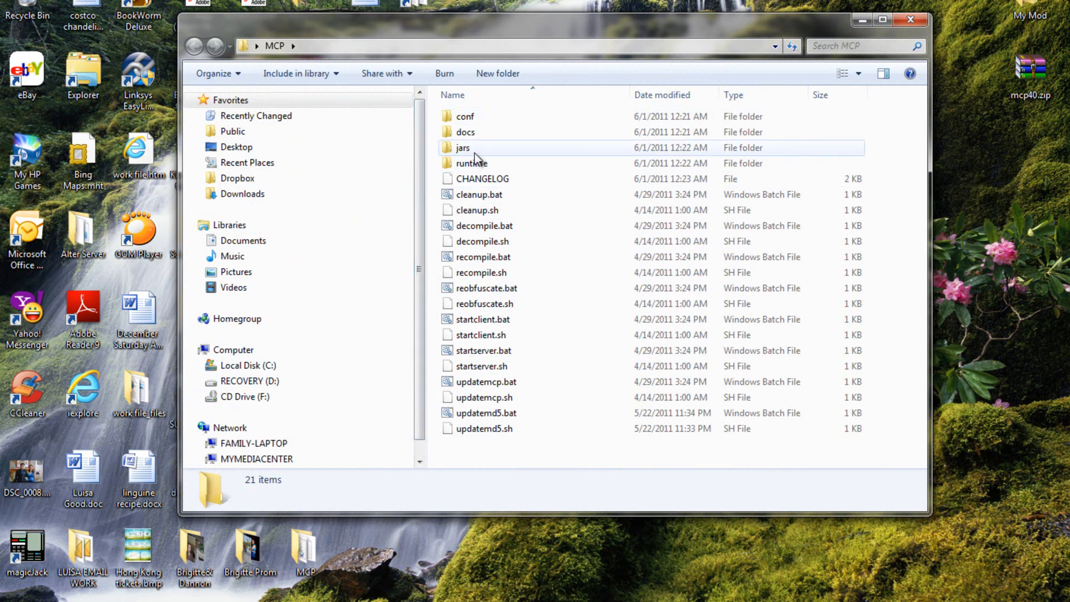
double_click(462, 147)
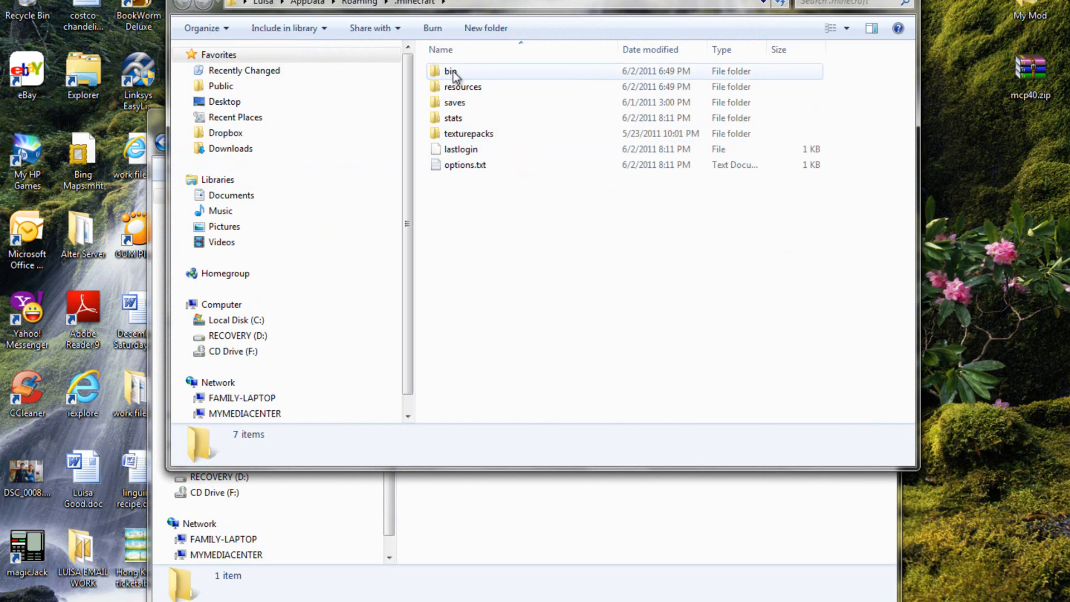
click(462, 87)
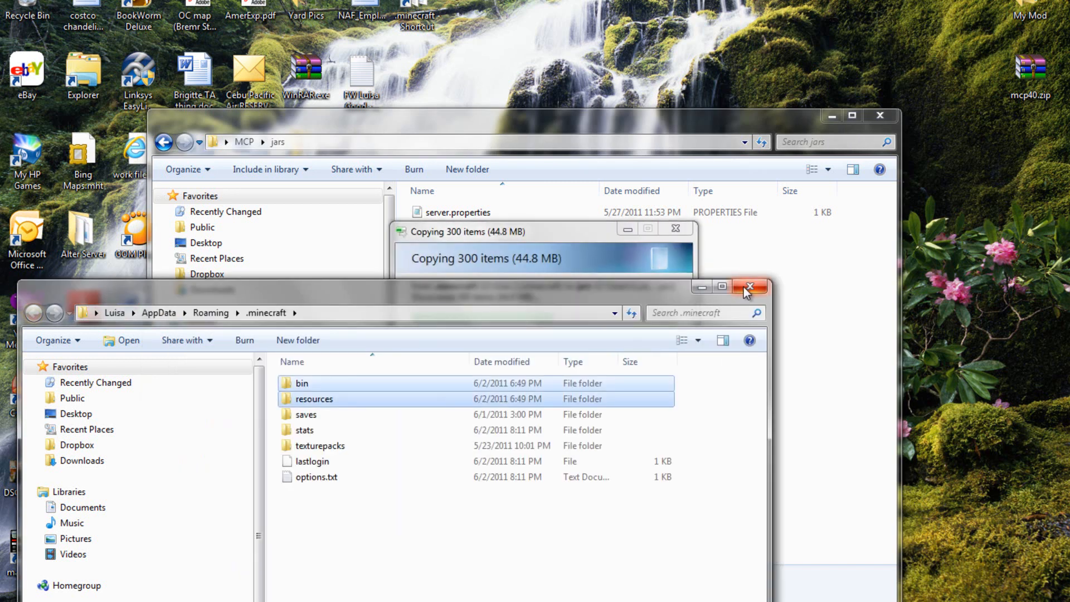
click(751, 287)
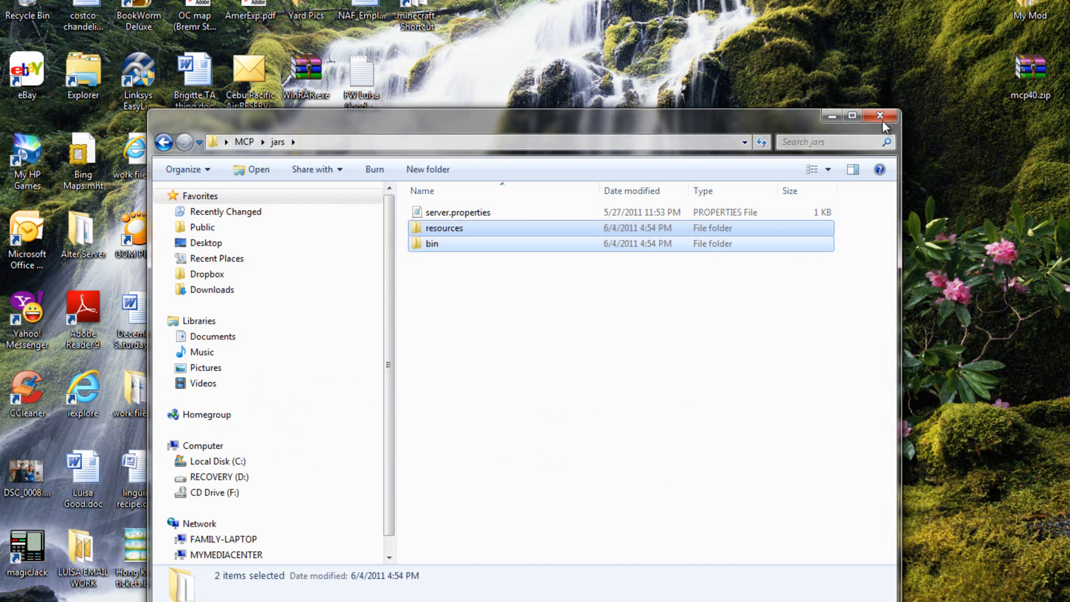
click(880, 115)
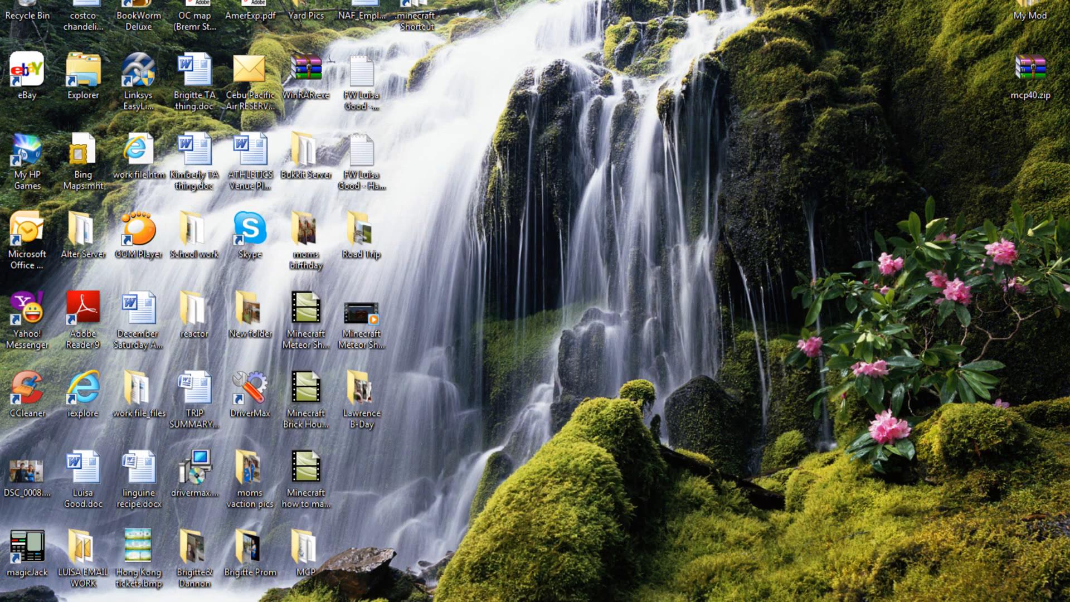
From the Start menu search launch the Run dialog and enter cmd in its Open box.
click(10, 598)
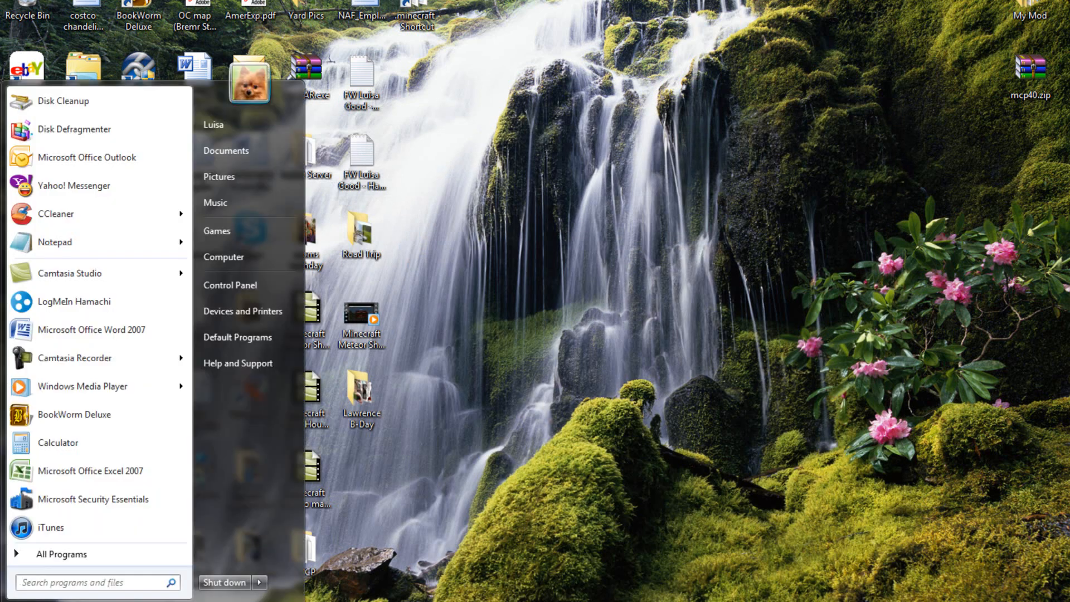
text(cmd)
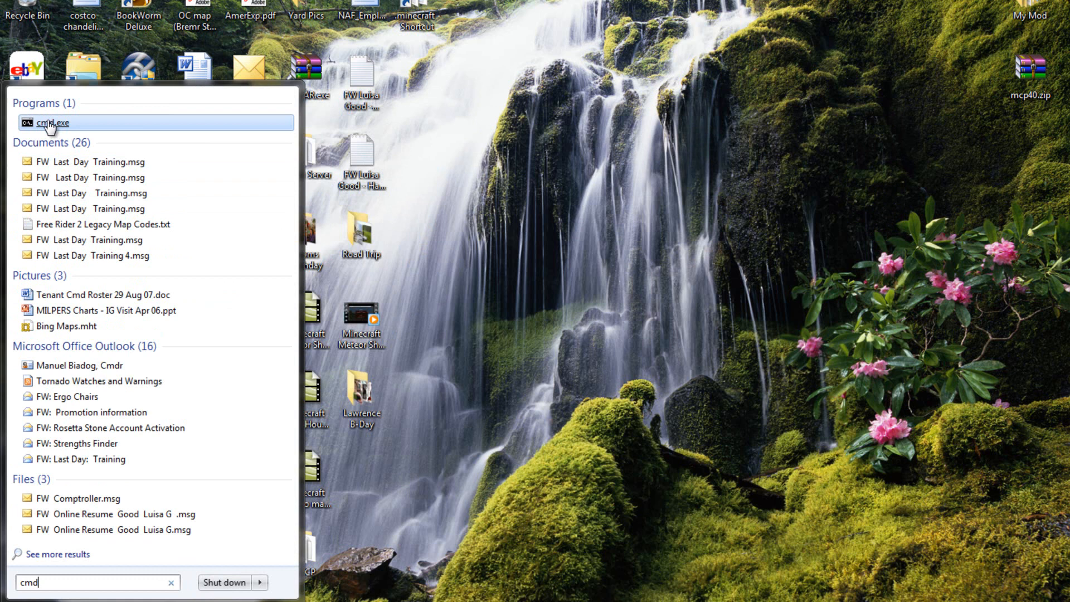
mouse_move(78, 129)
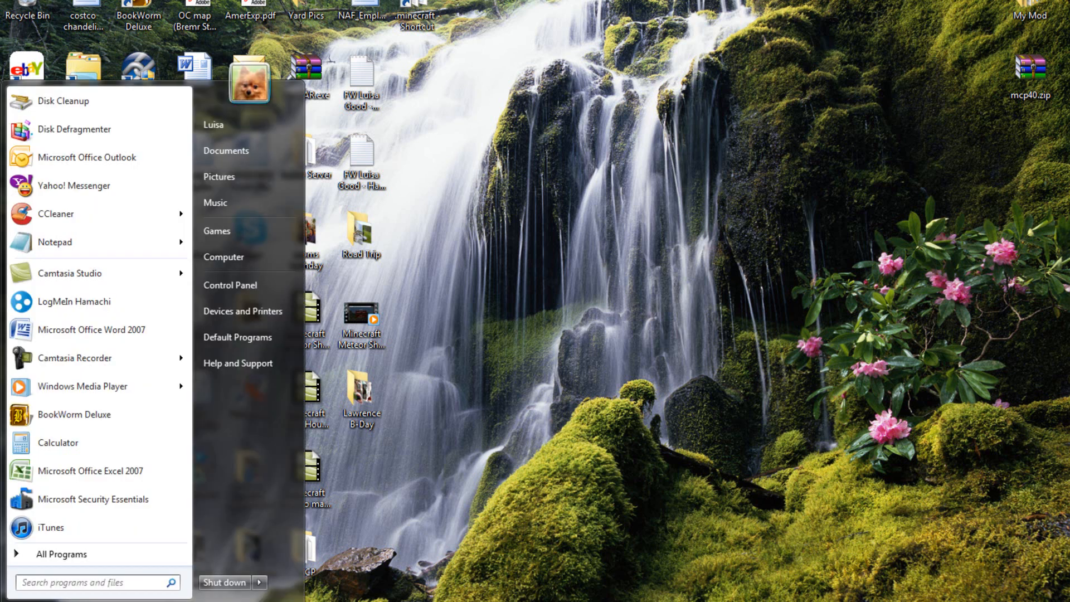
text(run)
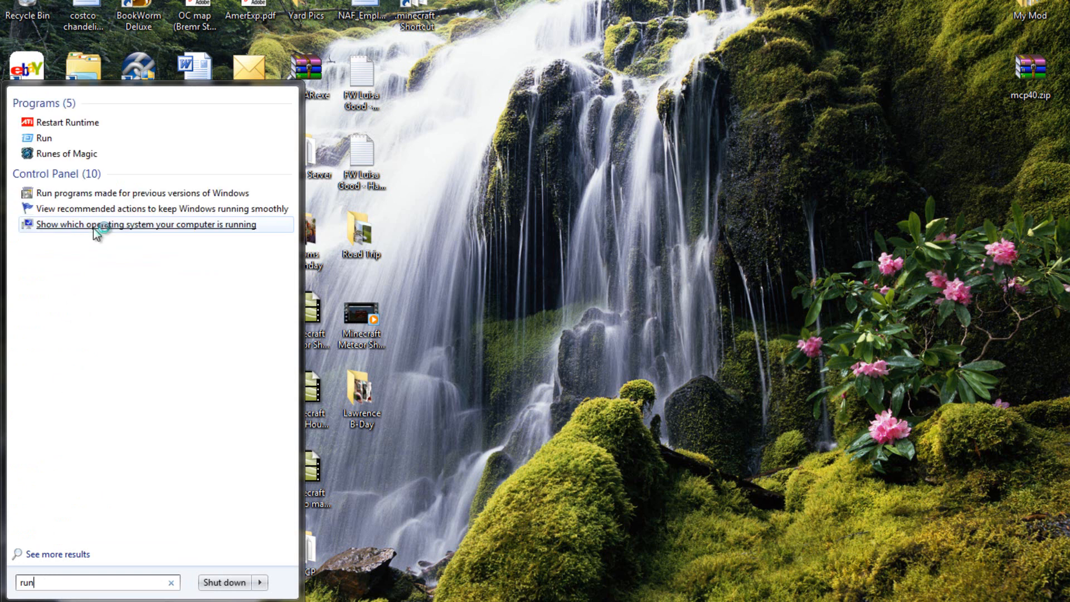
click(43, 139)
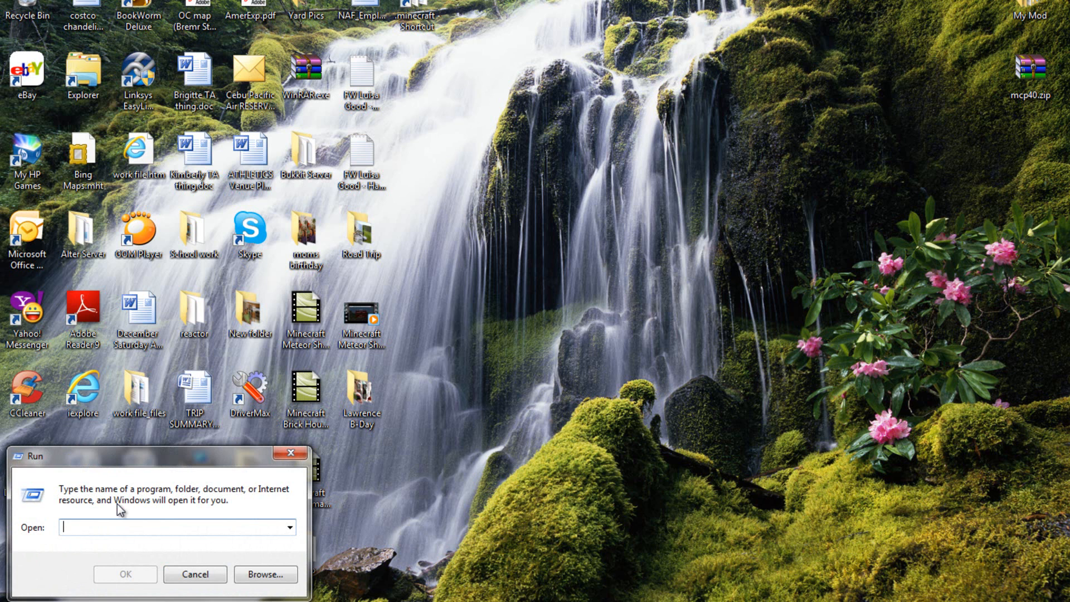
text(cmd)
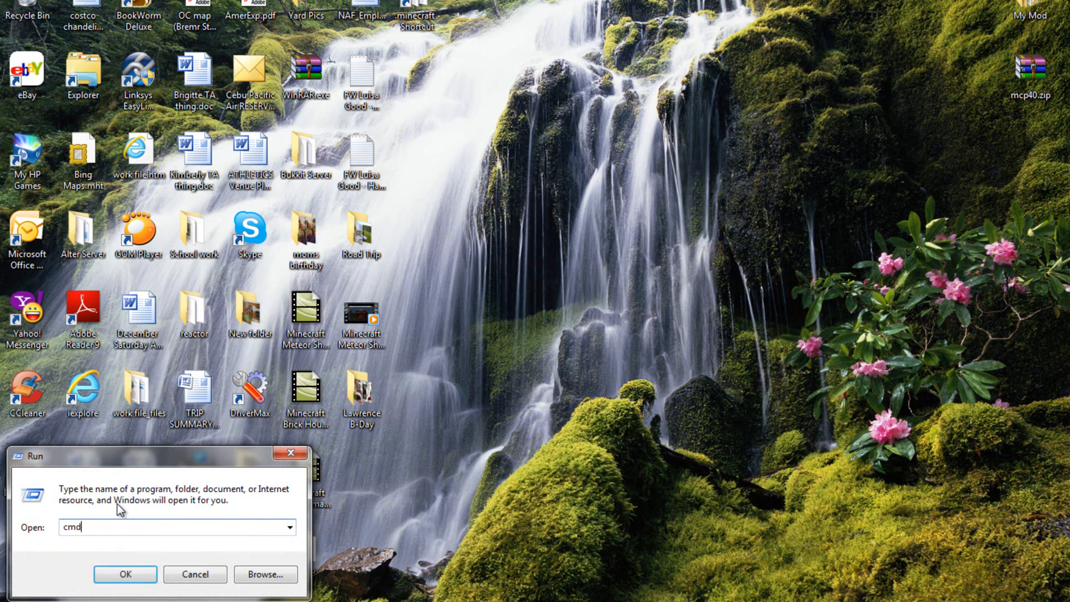
Run javac in Command Prompt; it is reported as not recognized.
click(125, 574)
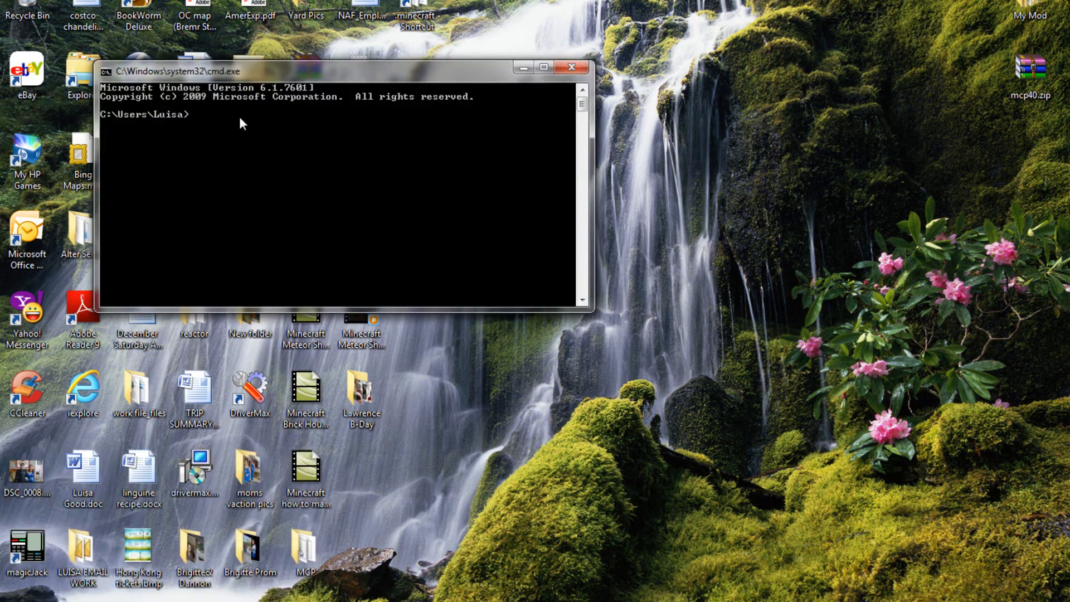
text(java)
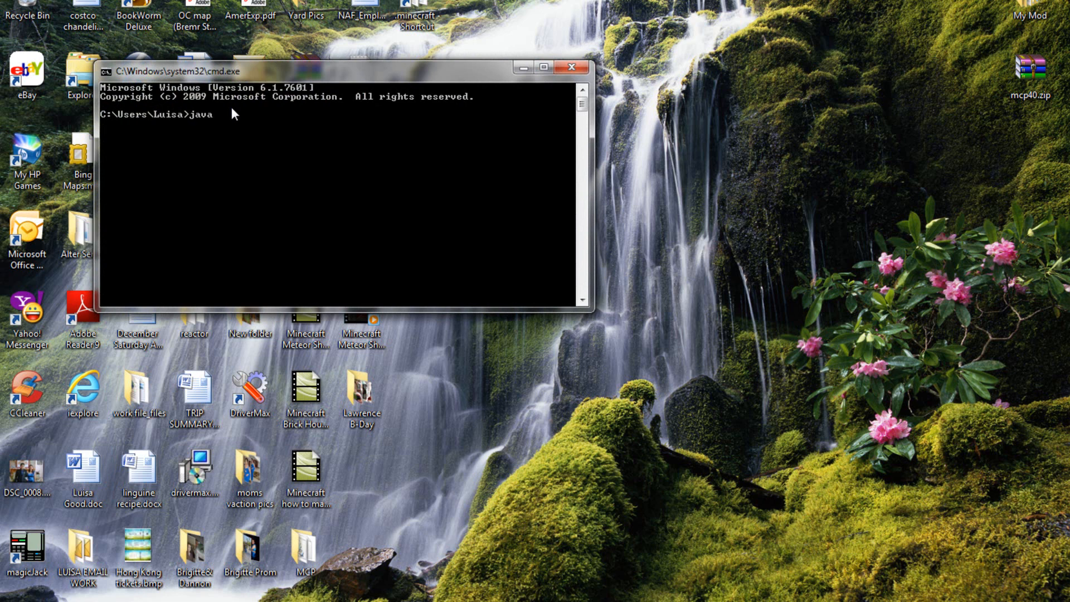
text(c)
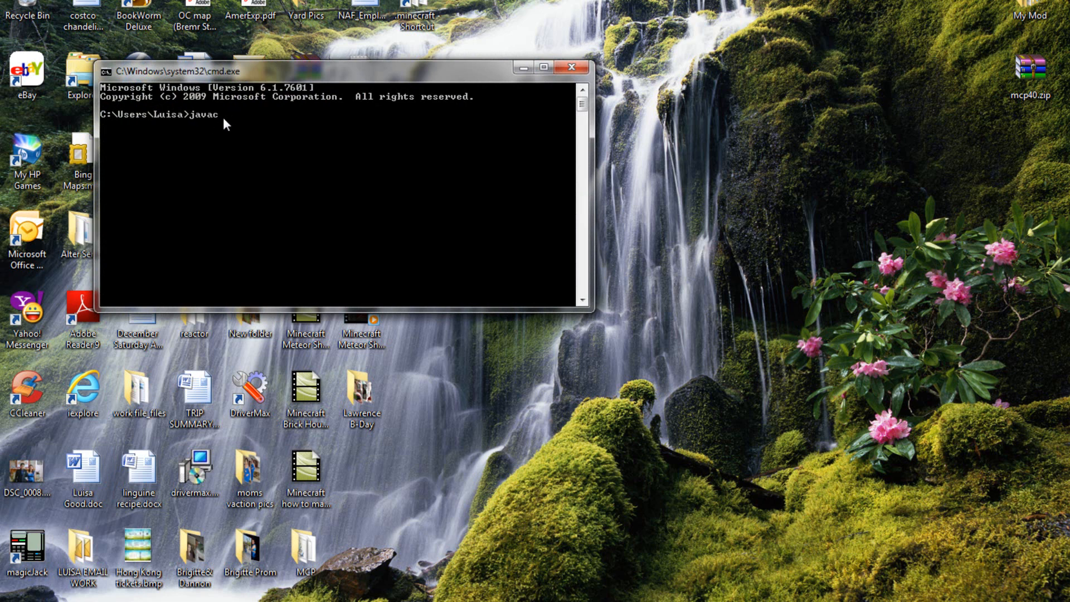
key(Return)
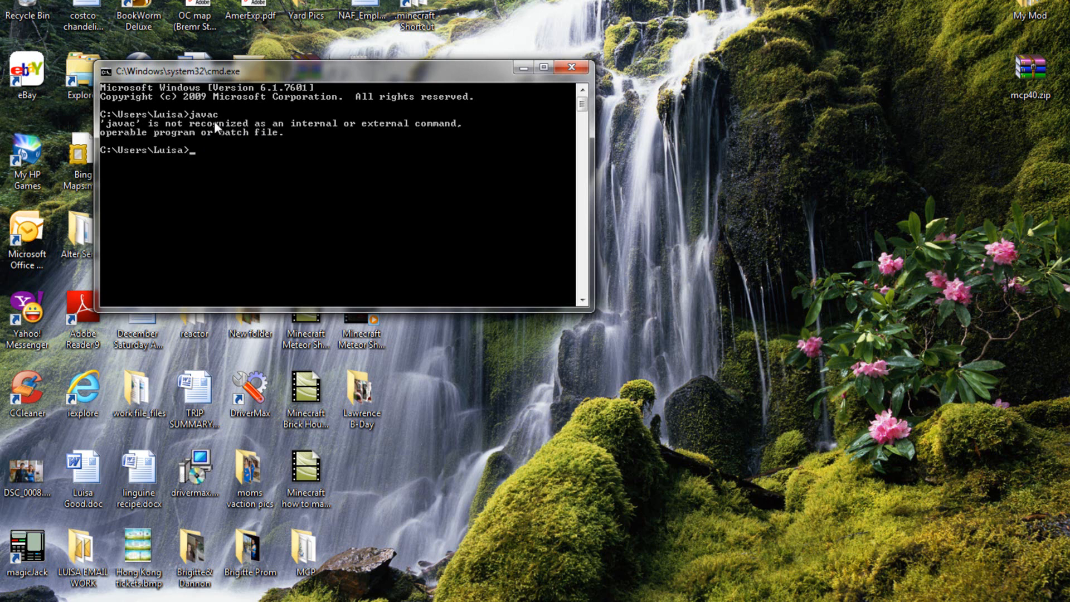
mouse_move(387, 135)
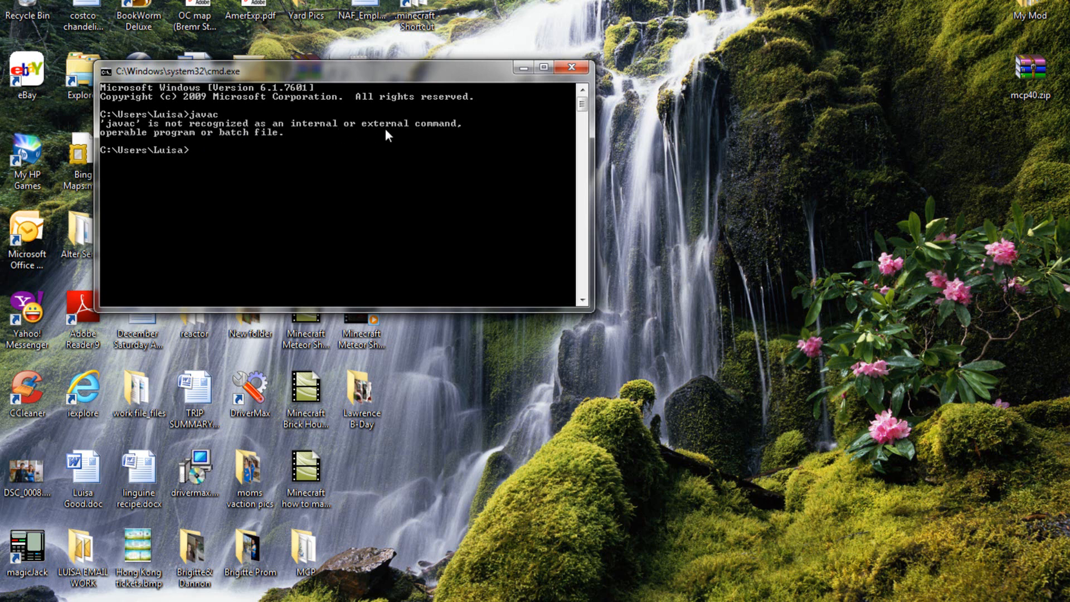
mouse_move(132, 144)
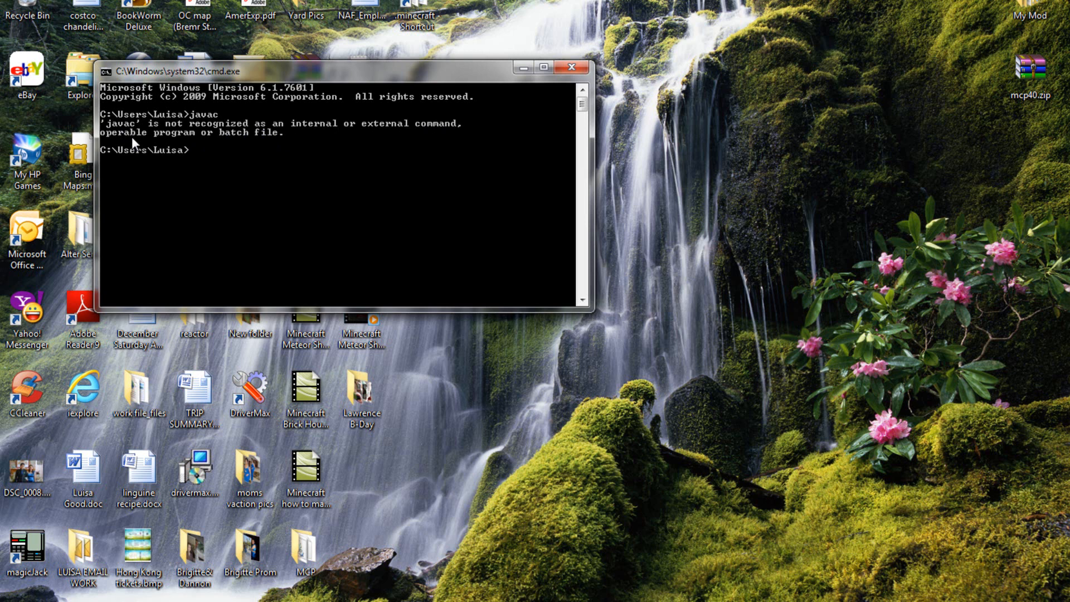
mouse_move(383, 139)
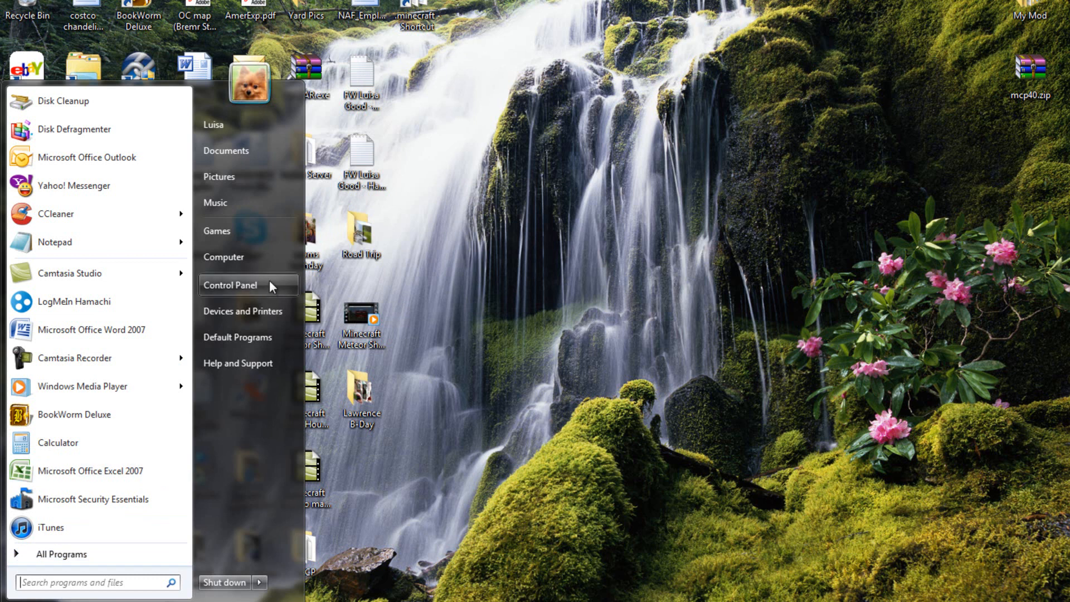
Reach Environment Variables via Computer Properties > Advanced system settings, then close the list.
right_click(223, 256)
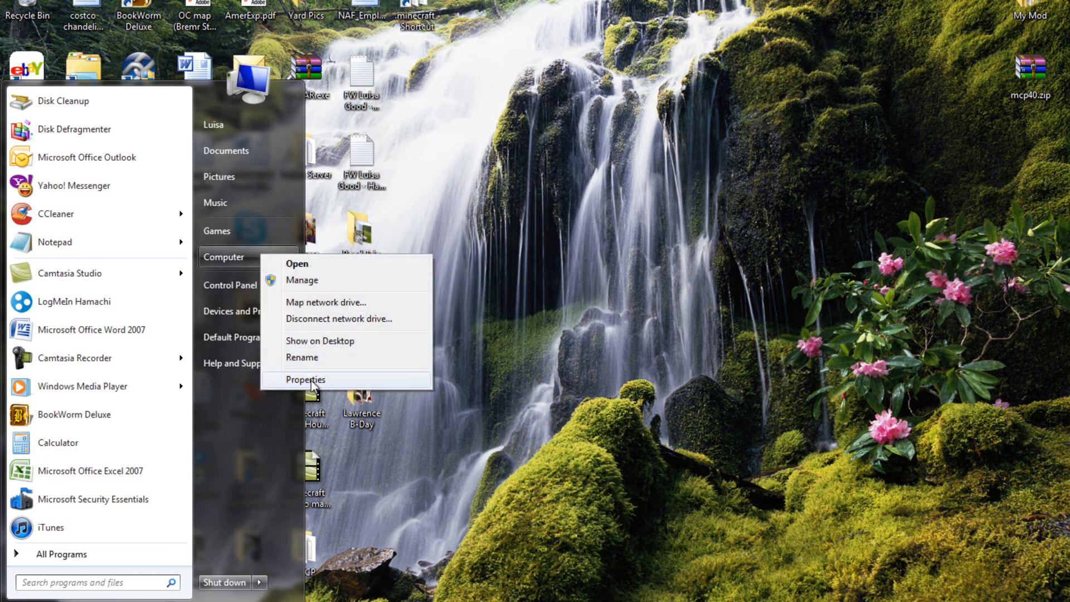
click(306, 379)
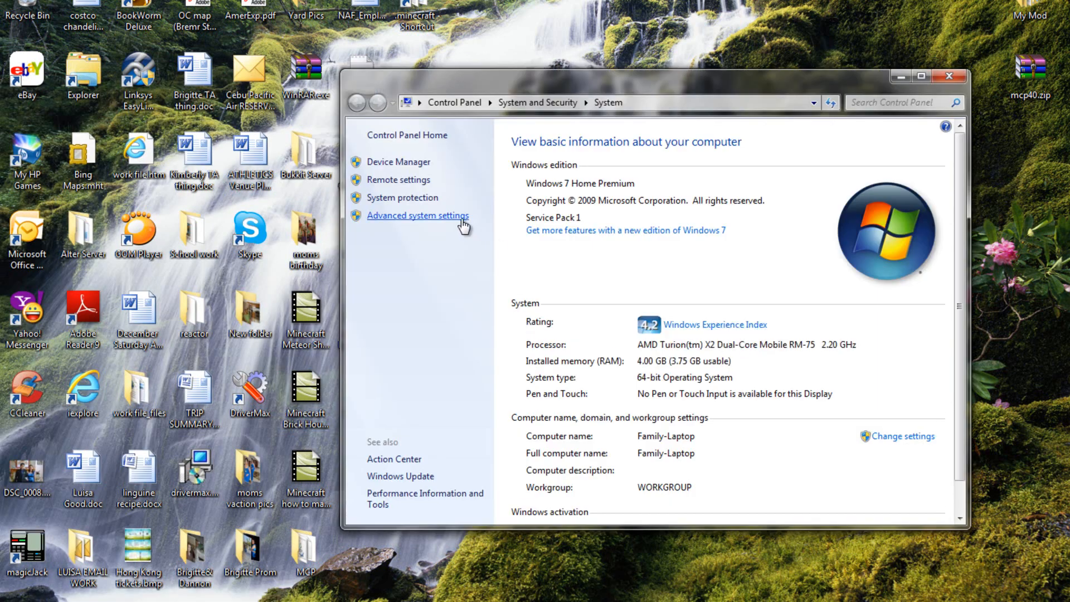
click(418, 215)
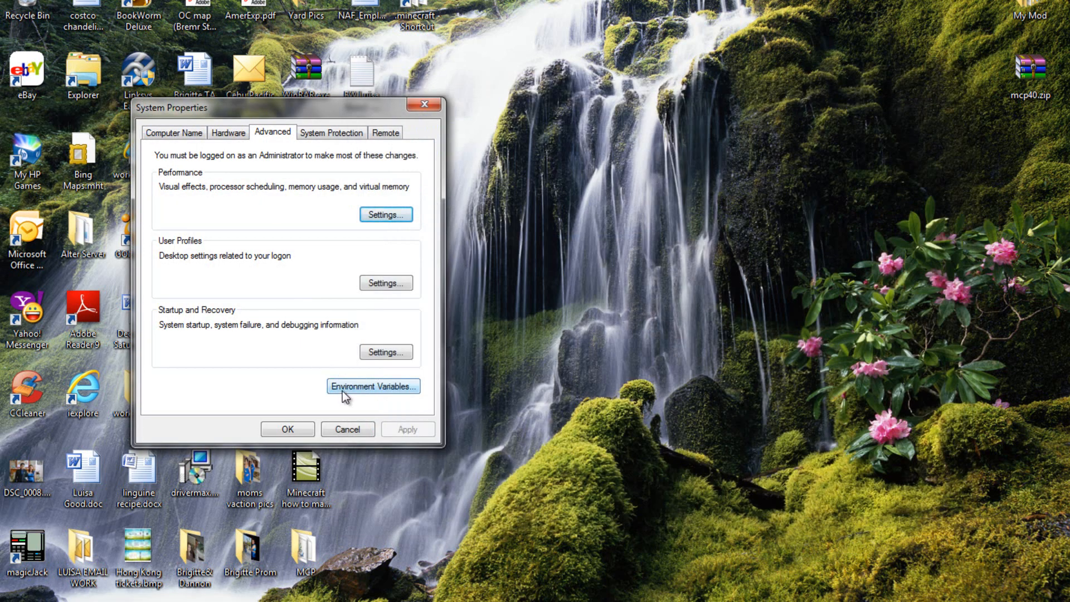
click(372, 386)
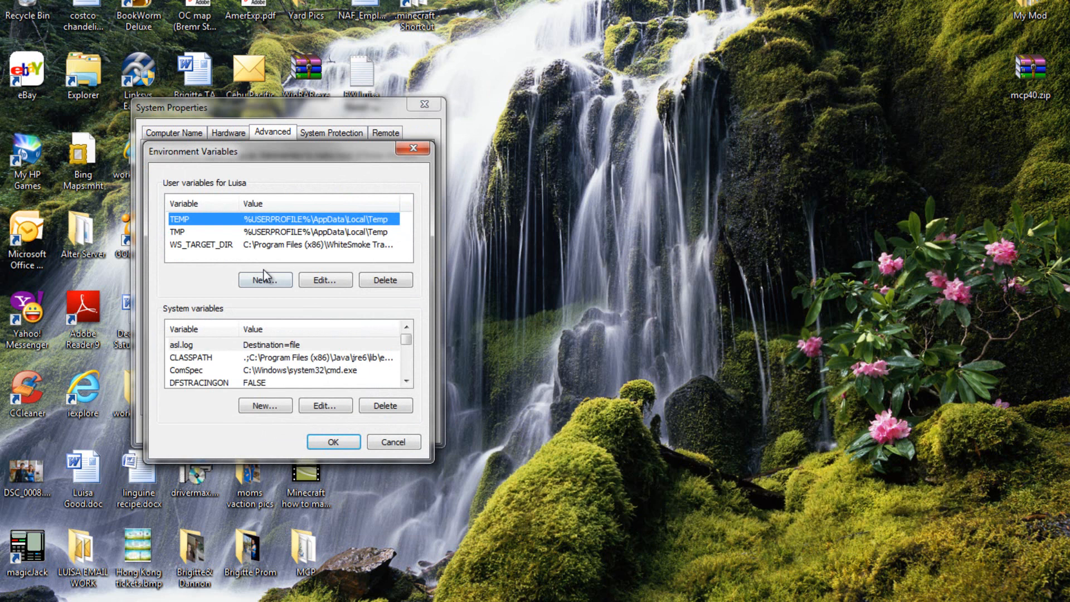
scroll(down, 3)
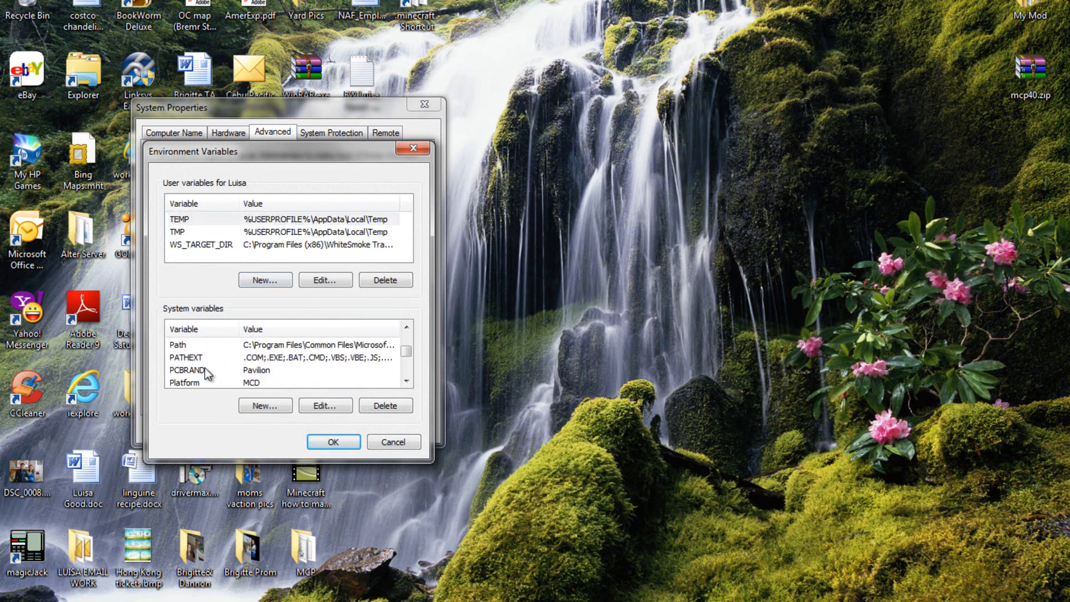
mouse_move(193, 362)
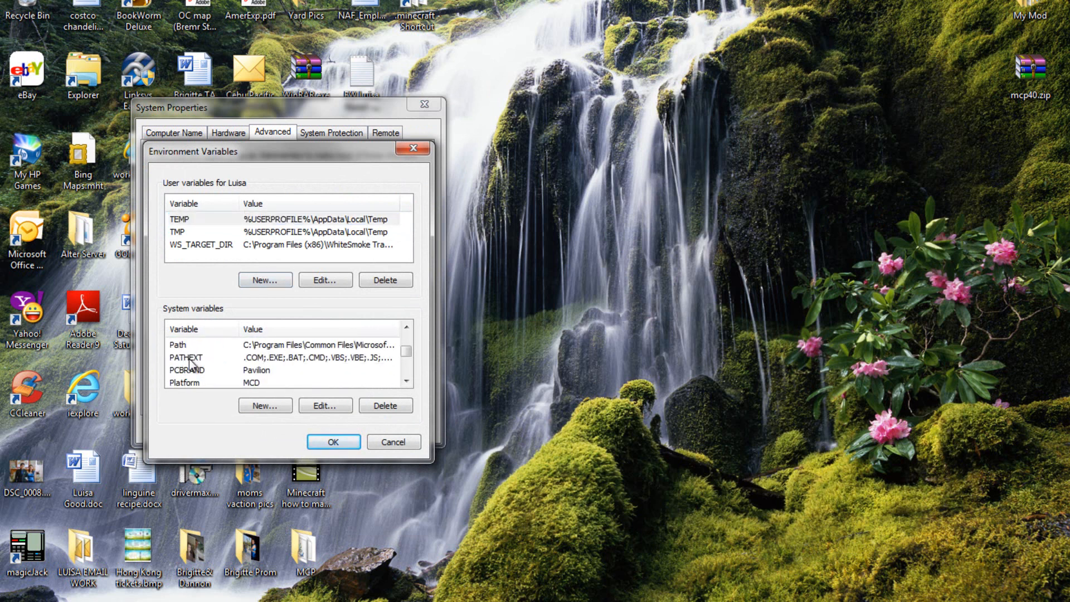
click(198, 344)
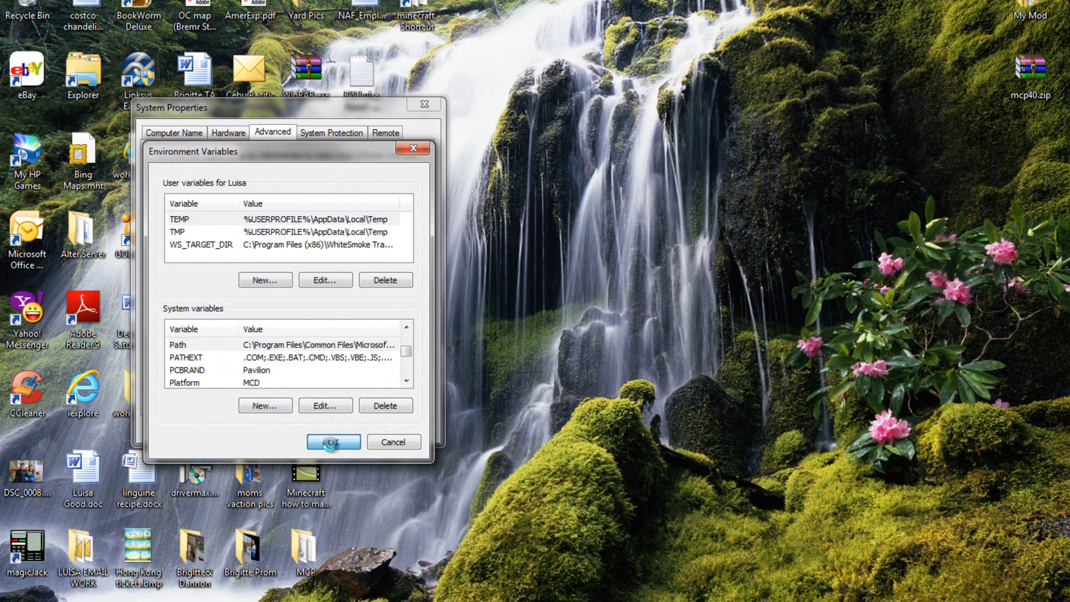
click(333, 443)
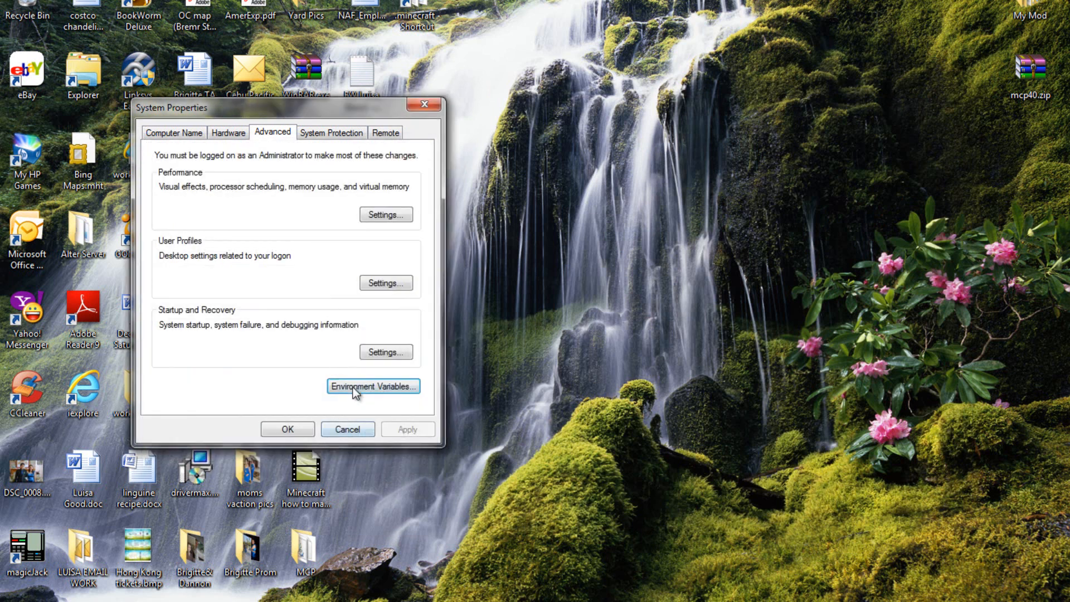
Reopen Environment Variables and edit the system Path variable, placing the cursor in its value.
click(372, 387)
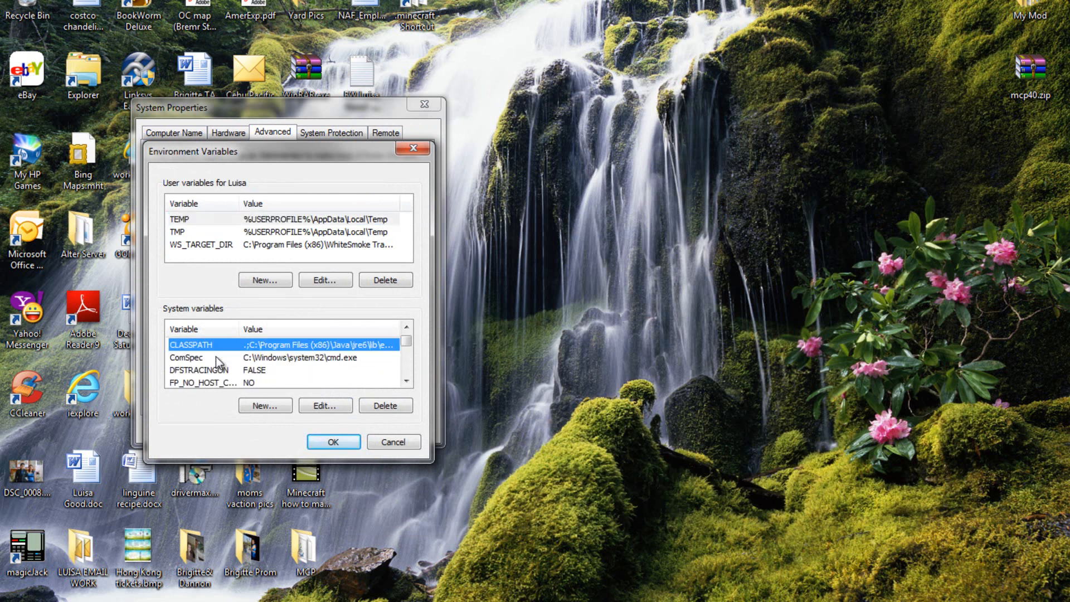
scroll(down, 3)
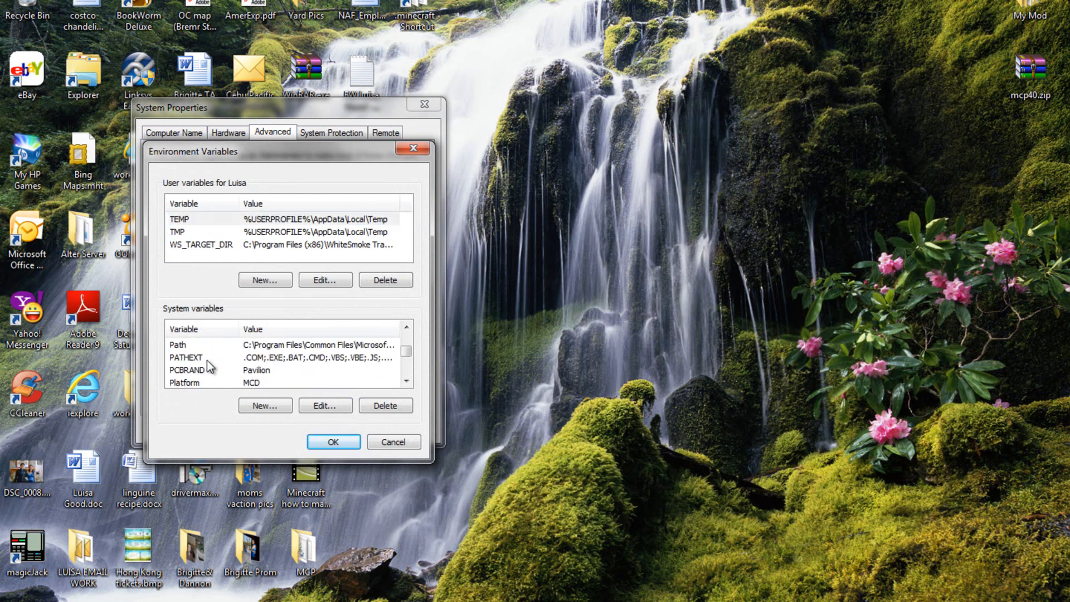
click(324, 406)
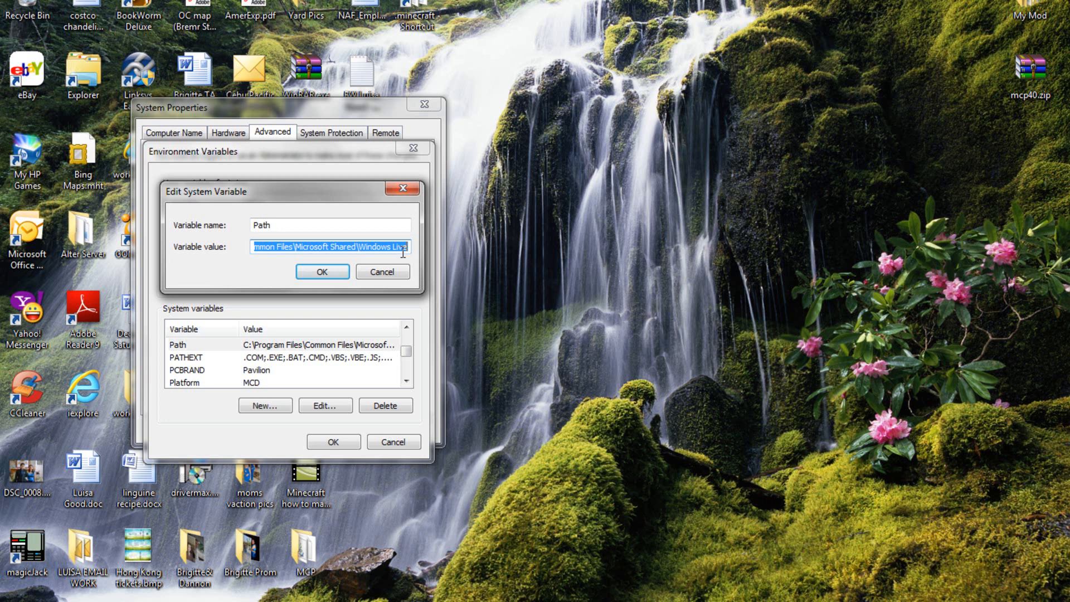
click(414, 246)
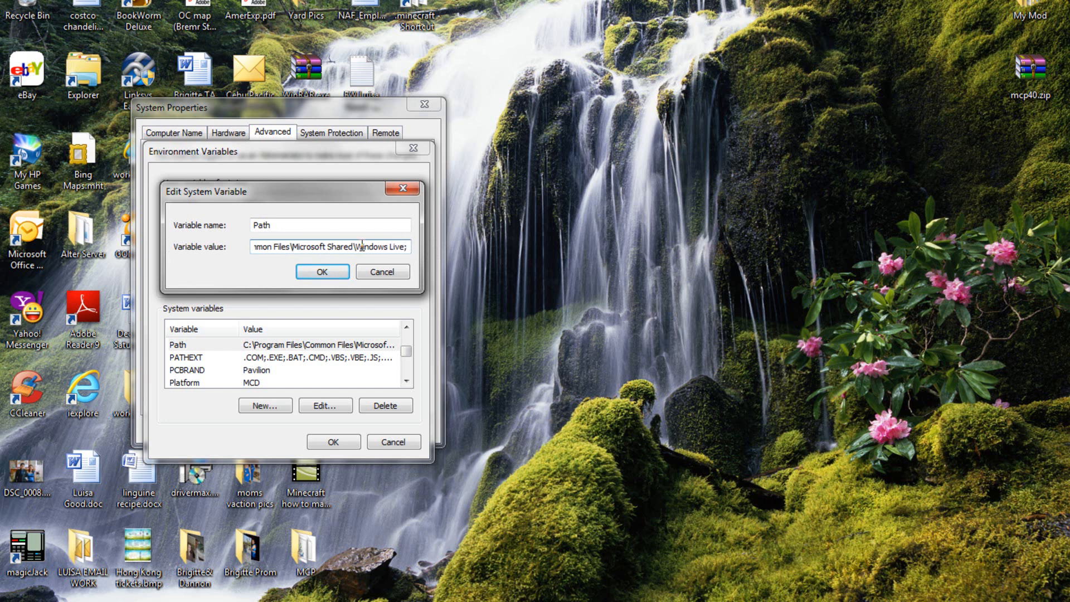
mouse_move(423, 260)
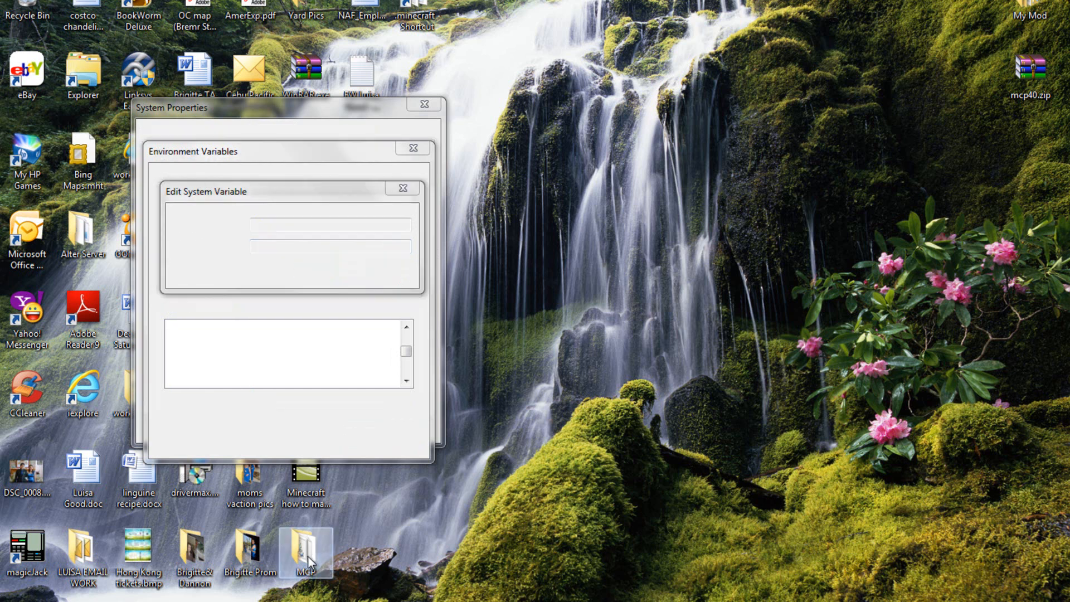
Open MCP\docs\README-MCP.TXT in Notepad, select the example JDK and JRE paths, and close it unsaved.
double_click(306, 549)
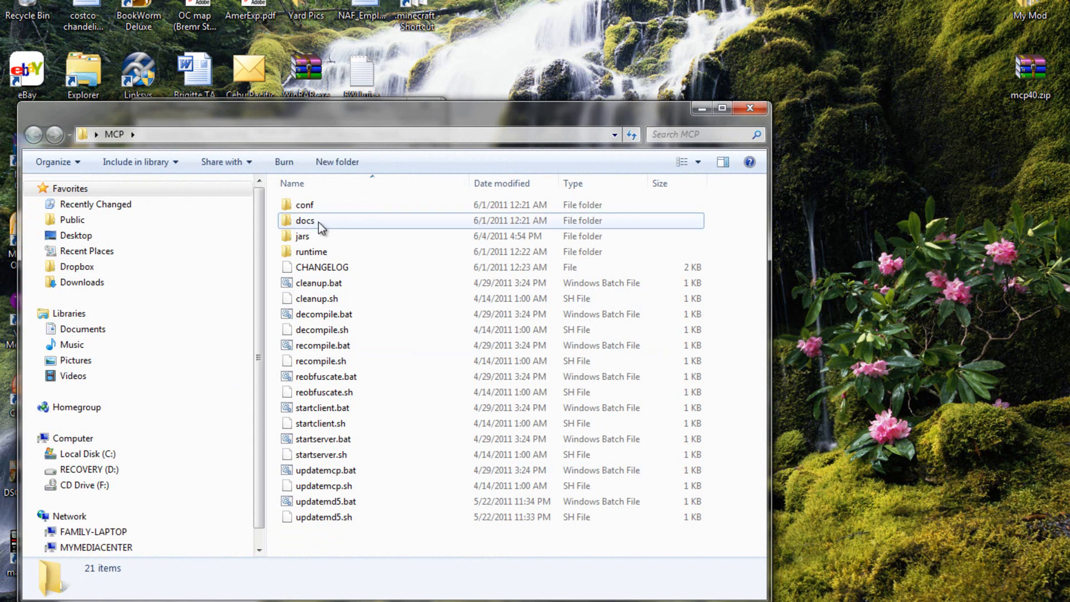
double_click(304, 220)
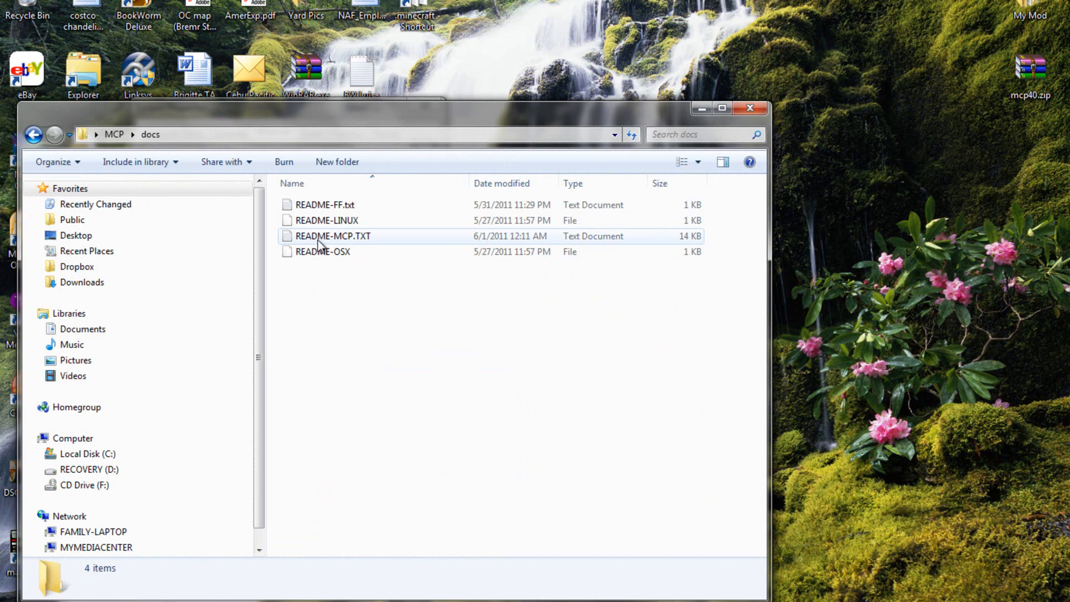
double_click(334, 235)
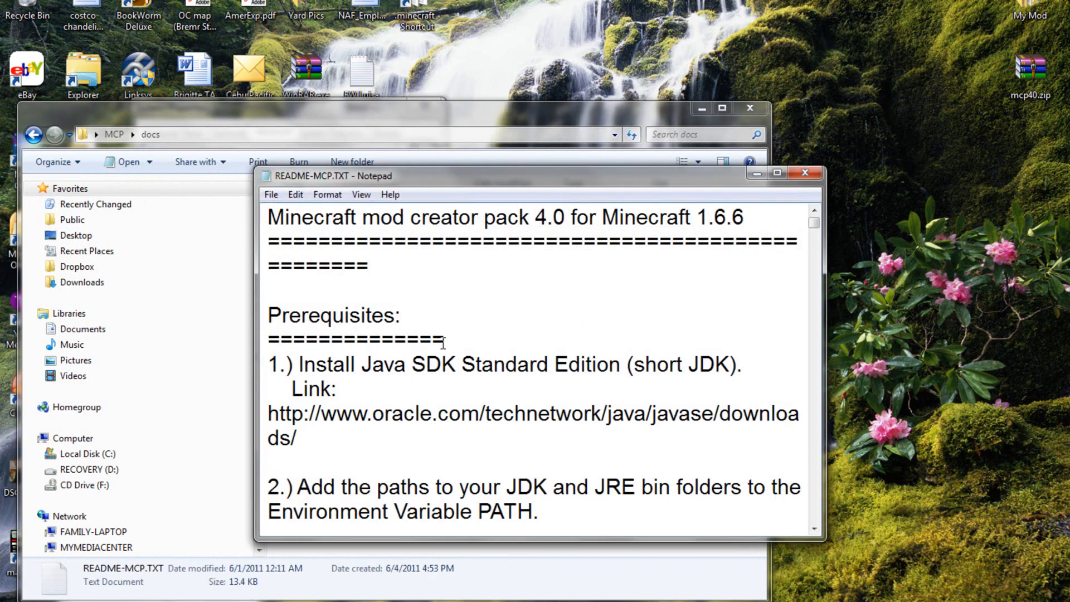
click(775, 173)
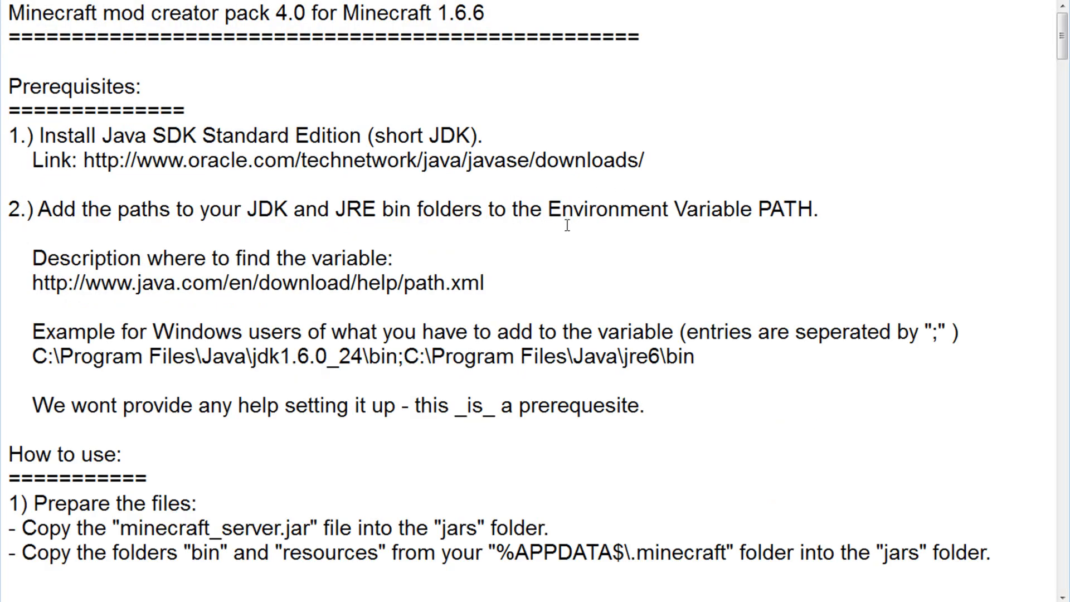
scroll(down, 3)
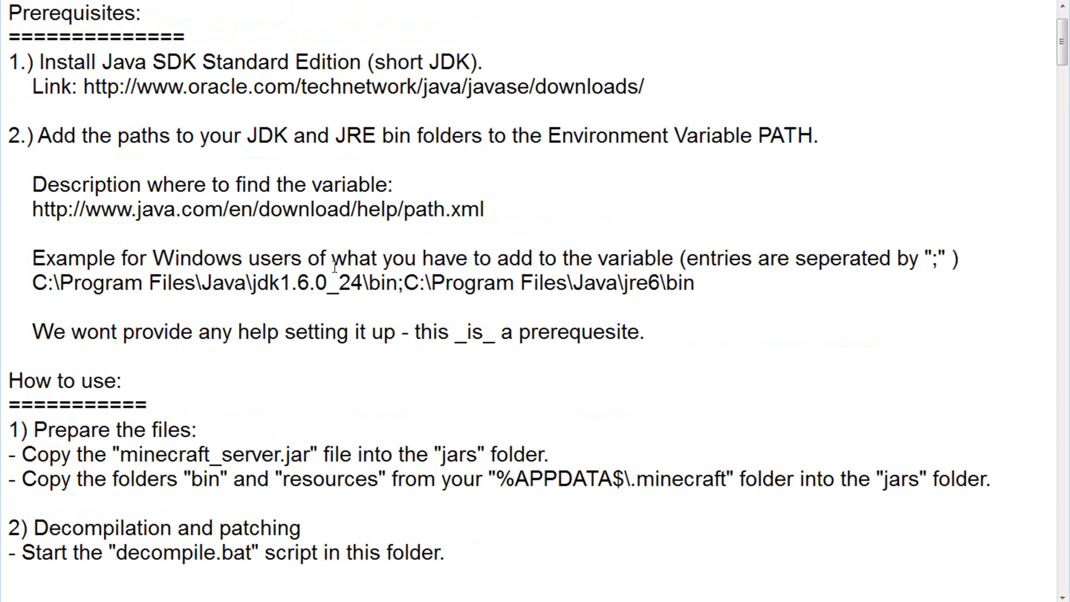
click(704, 282)
text(5)
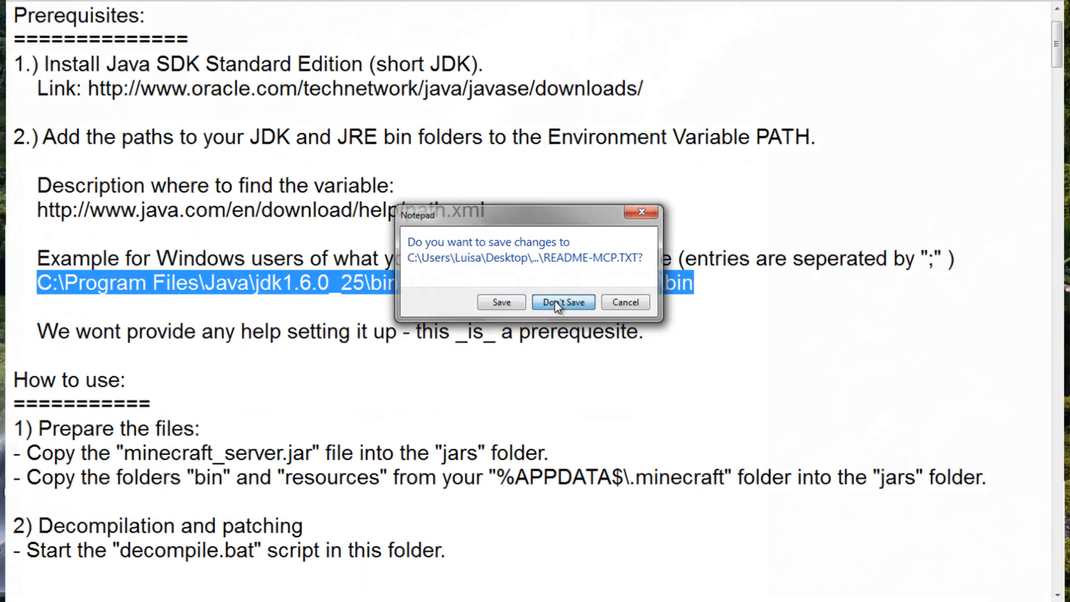
click(562, 302)
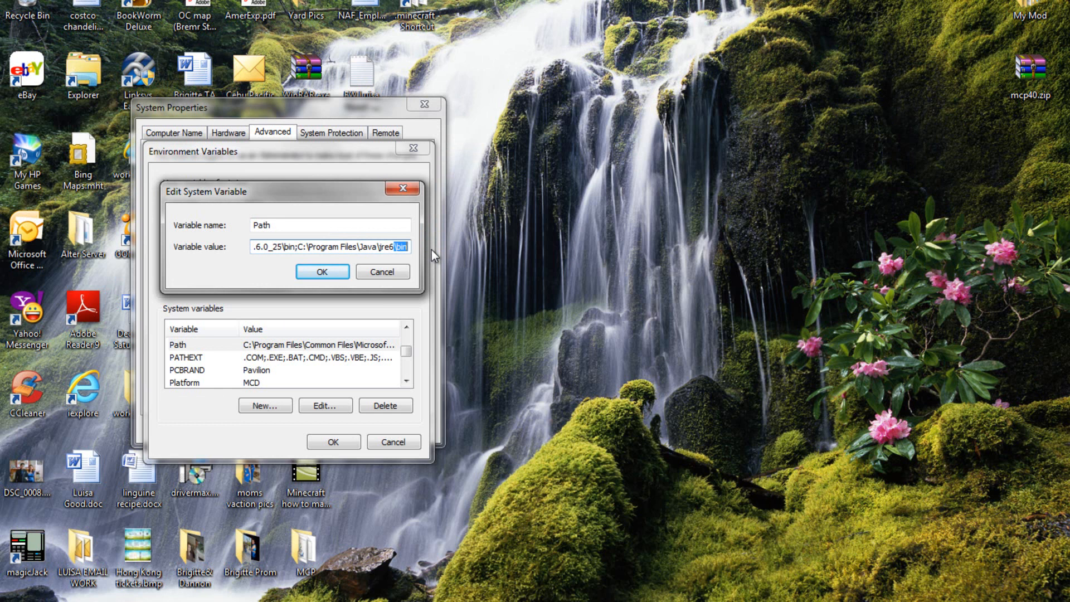
Confirm the edited Path variable and save the environment variable settings.
click(321, 272)
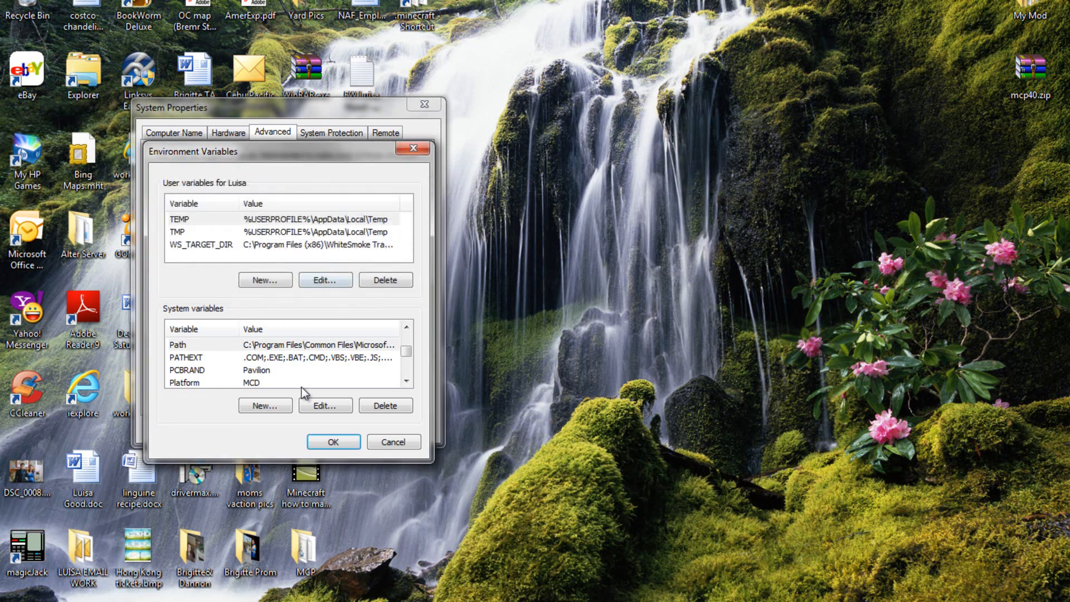
click(333, 441)
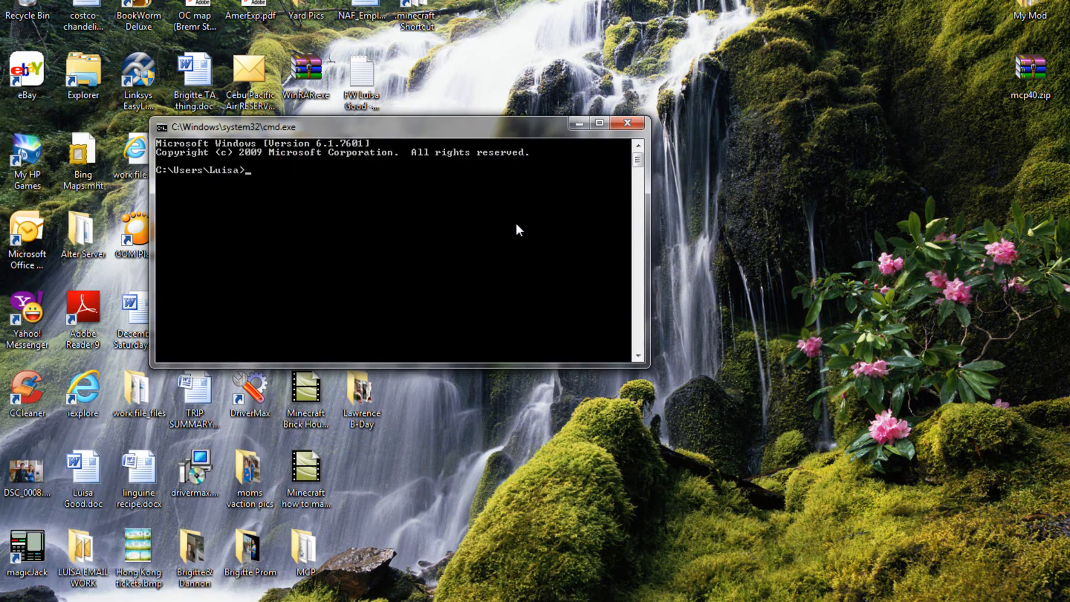
Run javac again to see the compiler's usage options, then close the console.
text(javac)
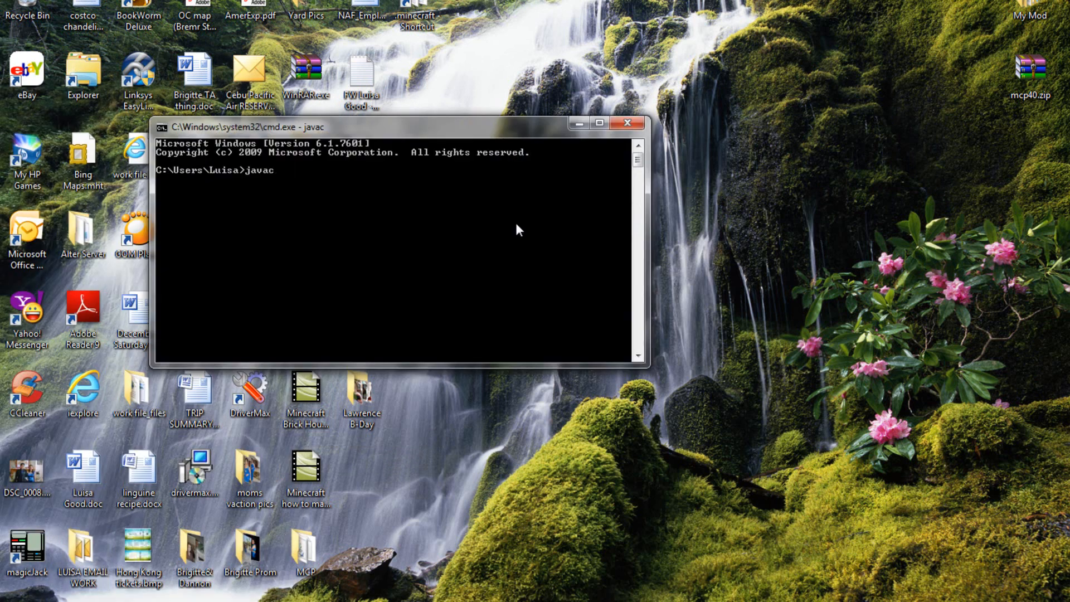
key(Return)
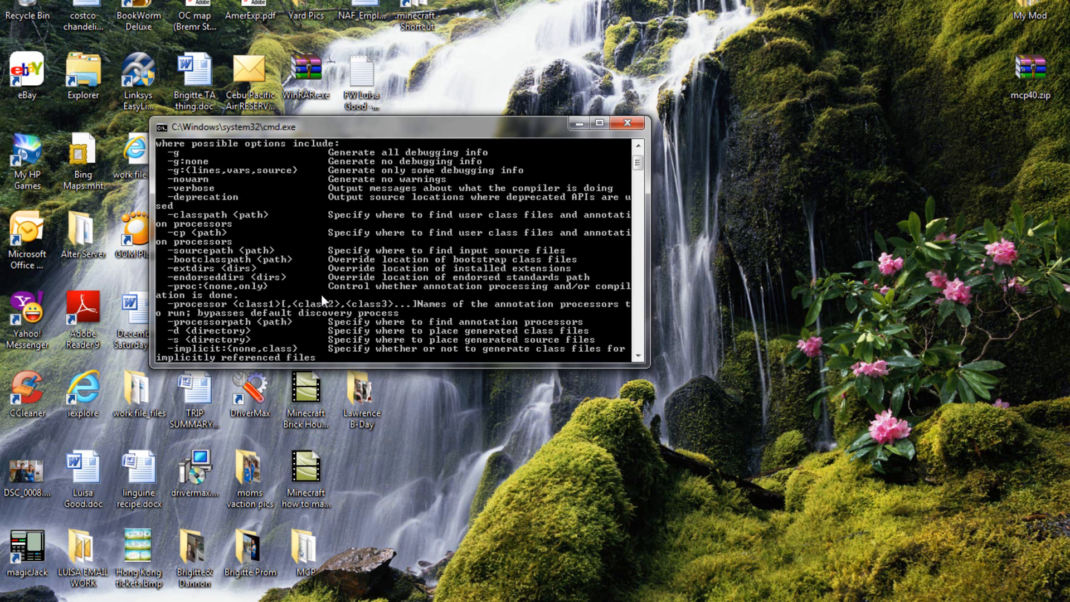
scroll(up, 3)
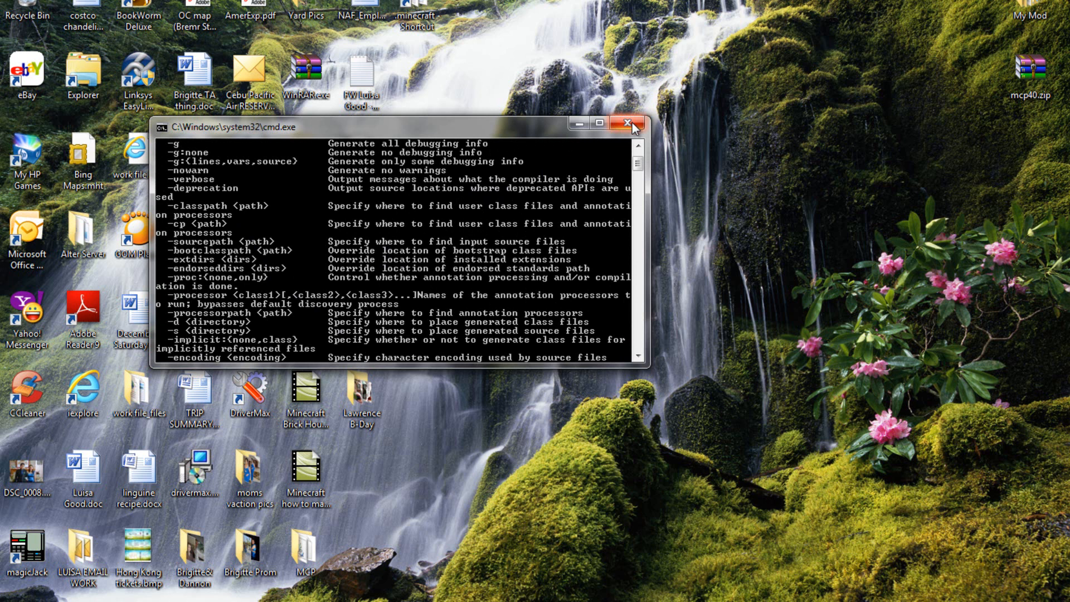
click(626, 124)
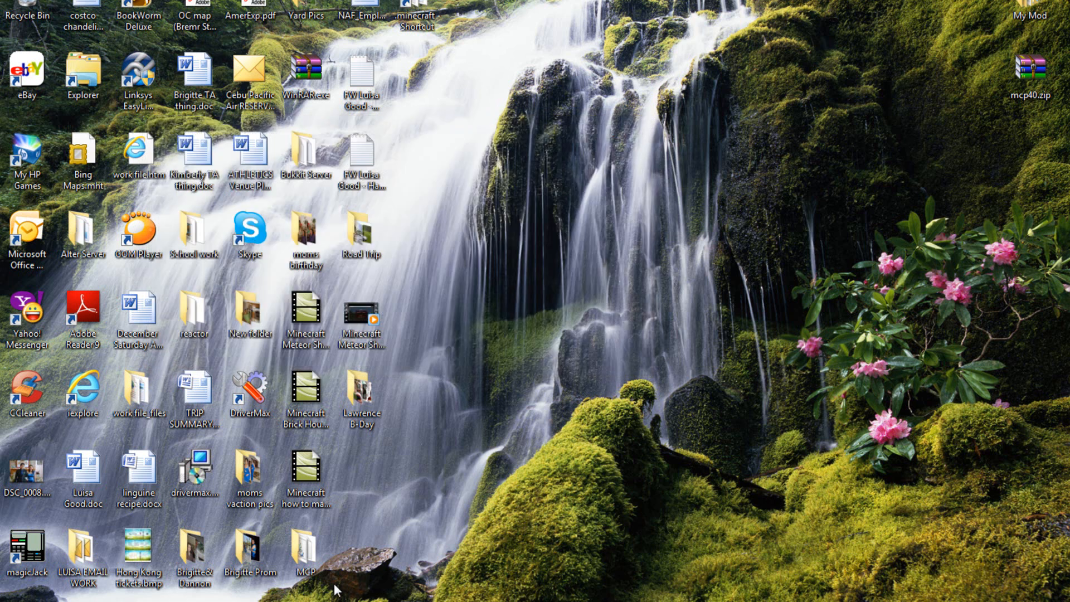
Open the MCP folder, check its jars folder, go back and launch decompile.bat.
double_click(306, 553)
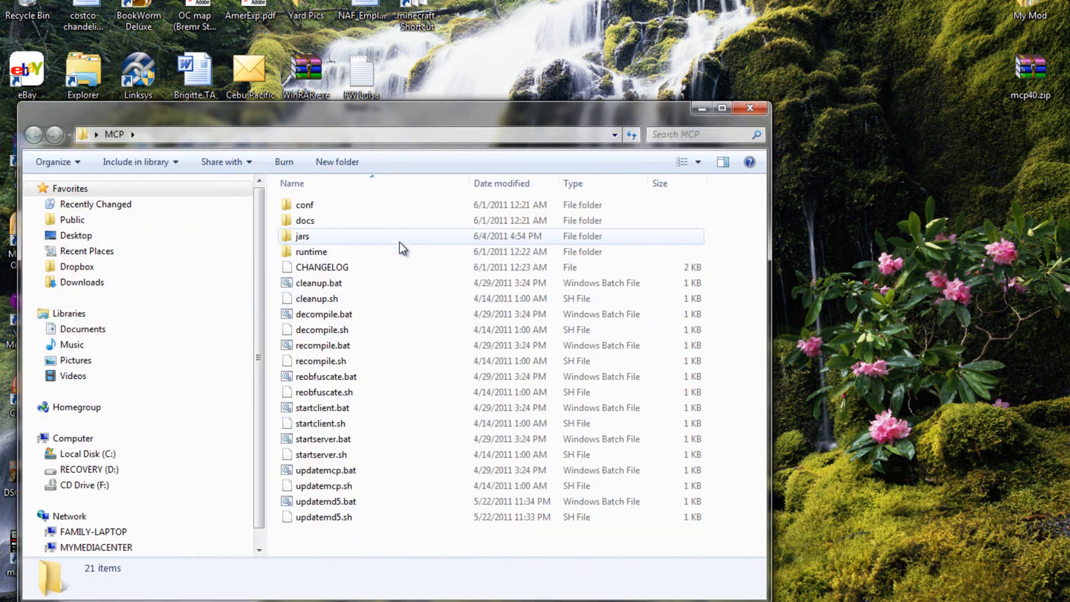
mouse_move(329, 205)
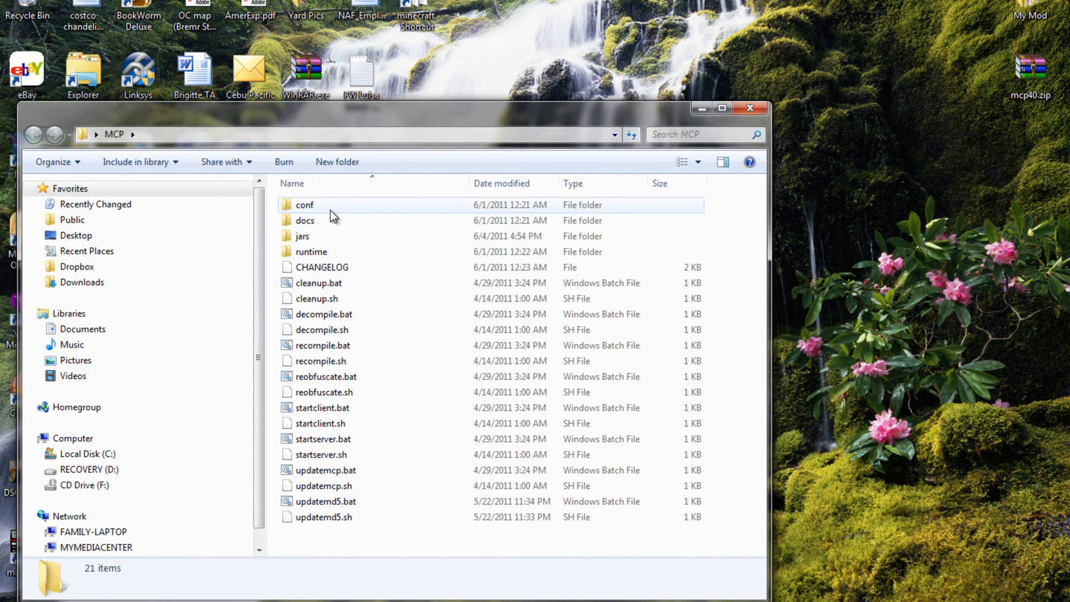
double_click(303, 235)
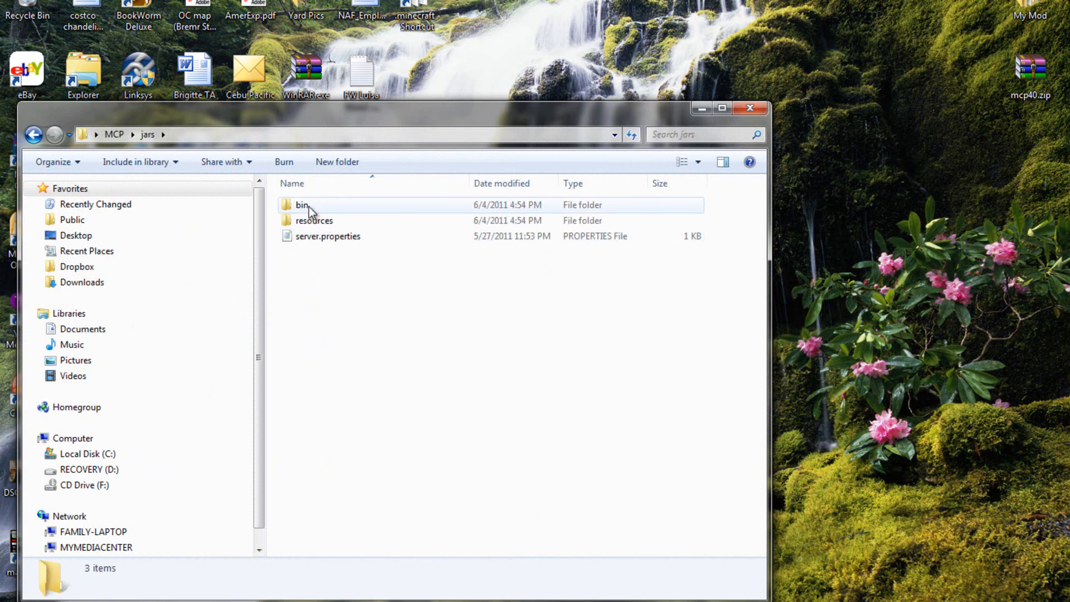
click(33, 135)
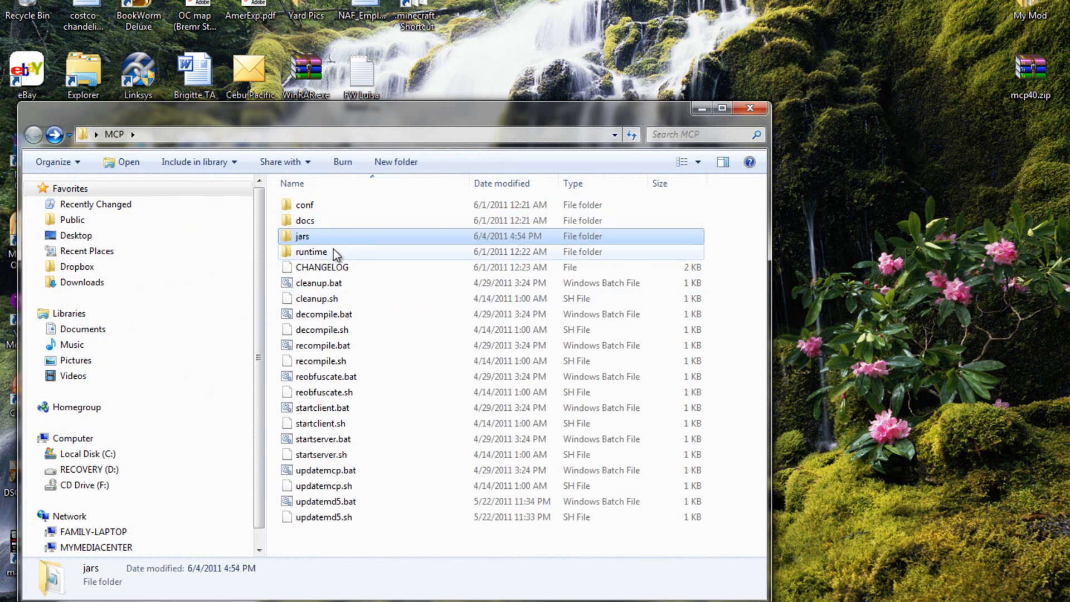
mouse_move(385, 345)
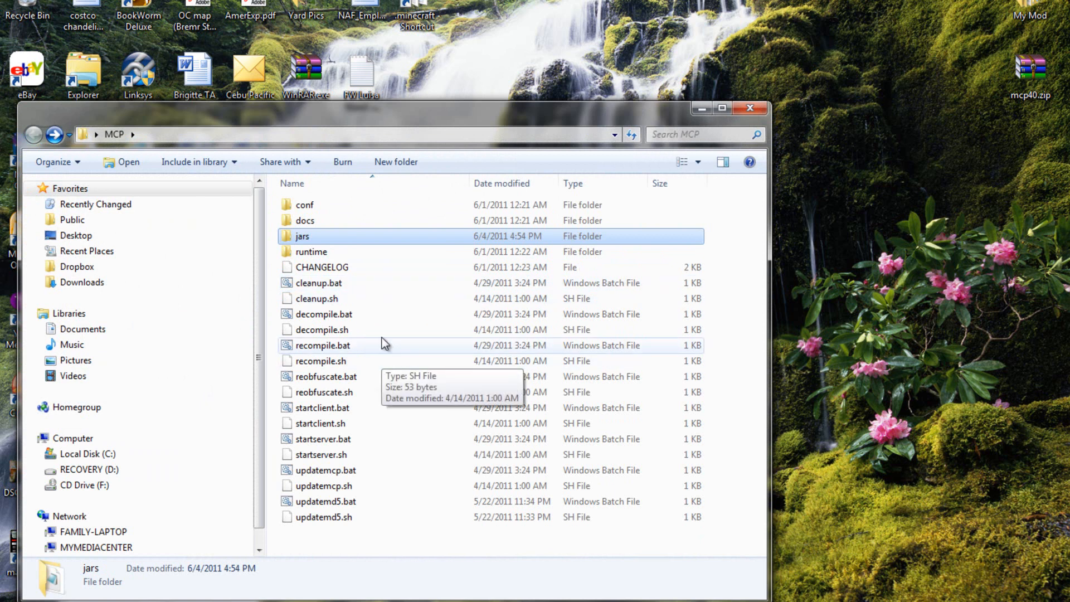
double_click(323, 314)
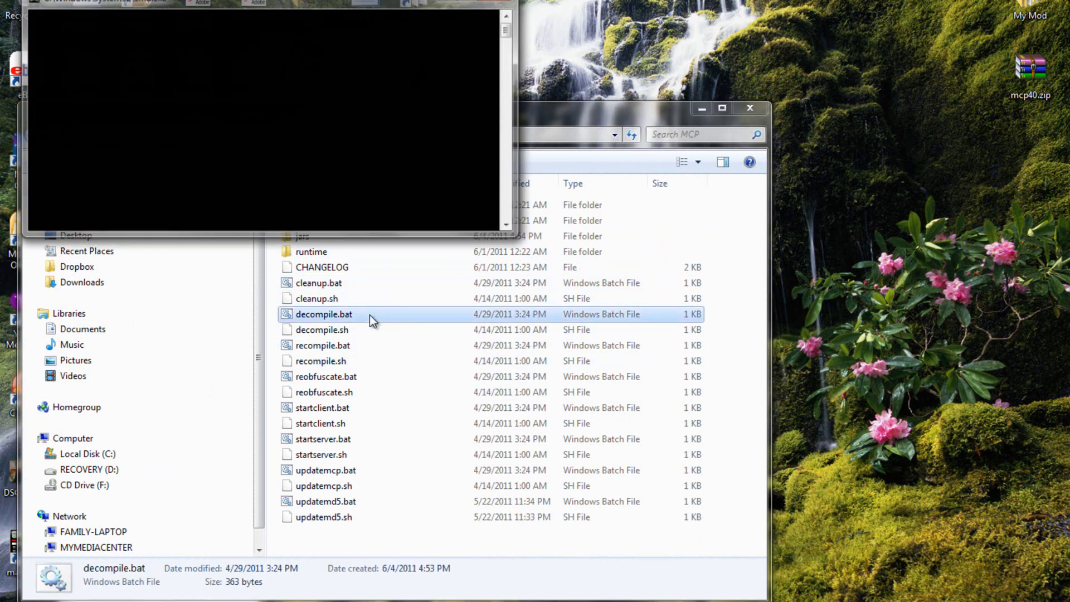
Let decompile.bat run MCP v4.0, creating Retroguard configs and applying them to the client.
double_click(323, 314)
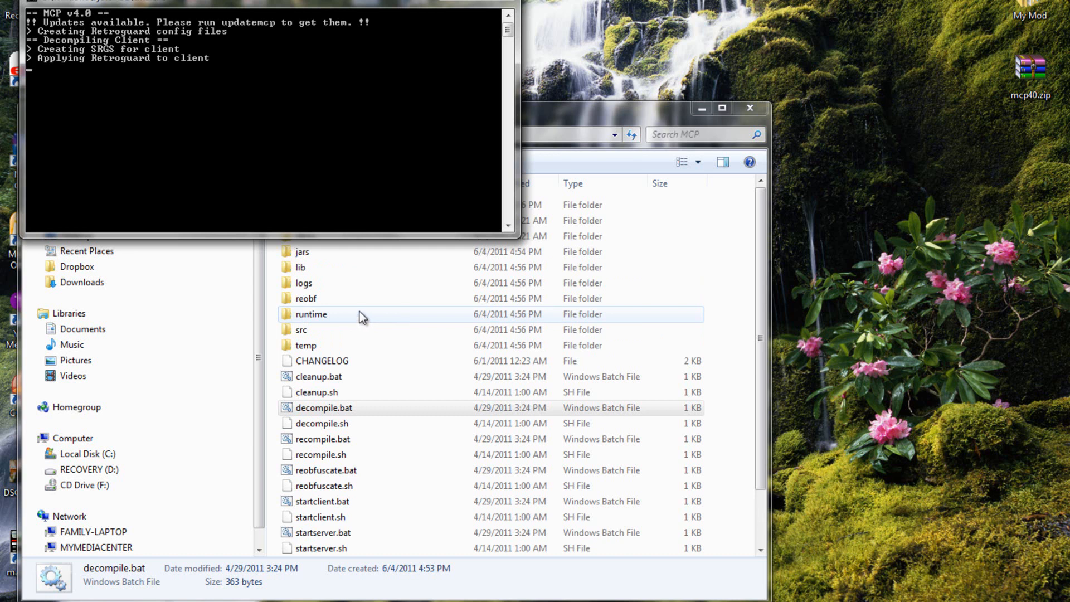
mouse_move(363, 315)
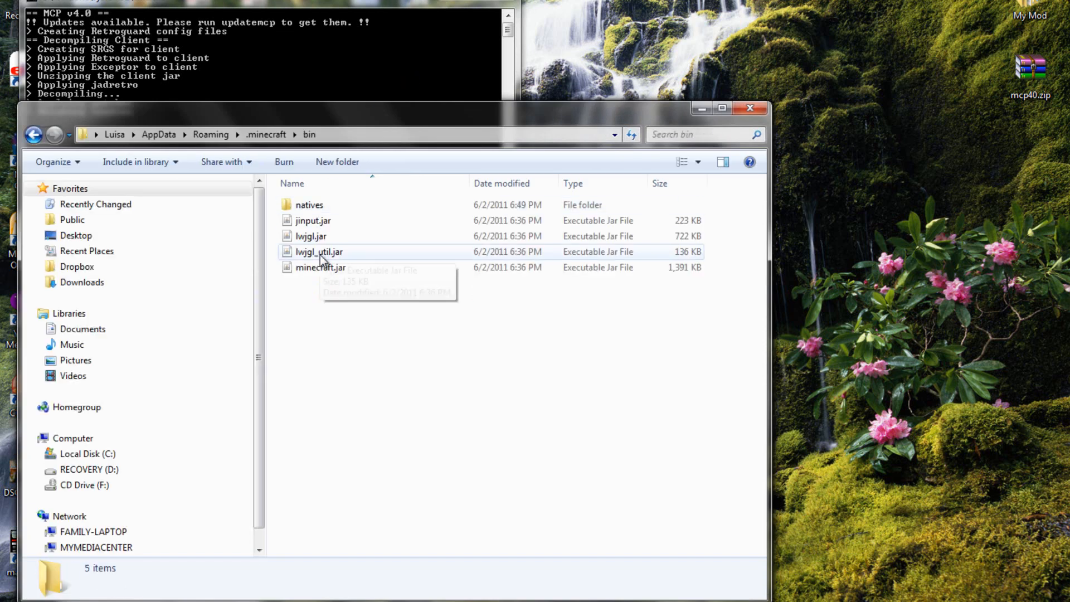
View minecraft.jar in WinRAR and browse its folders and class files.
right_click(320, 266)
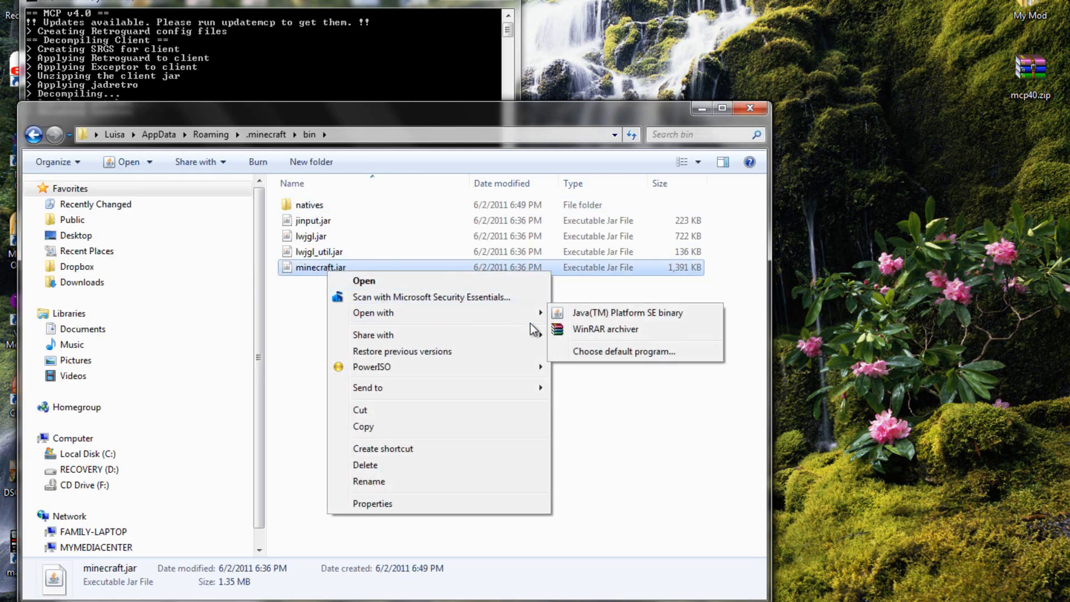
click(604, 329)
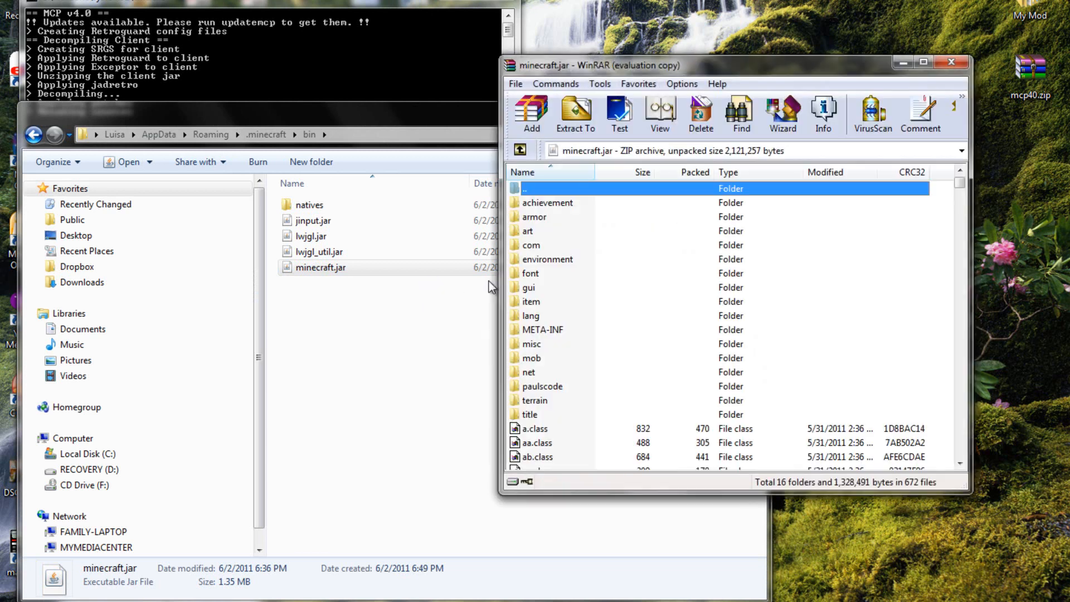
scroll(down, 3)
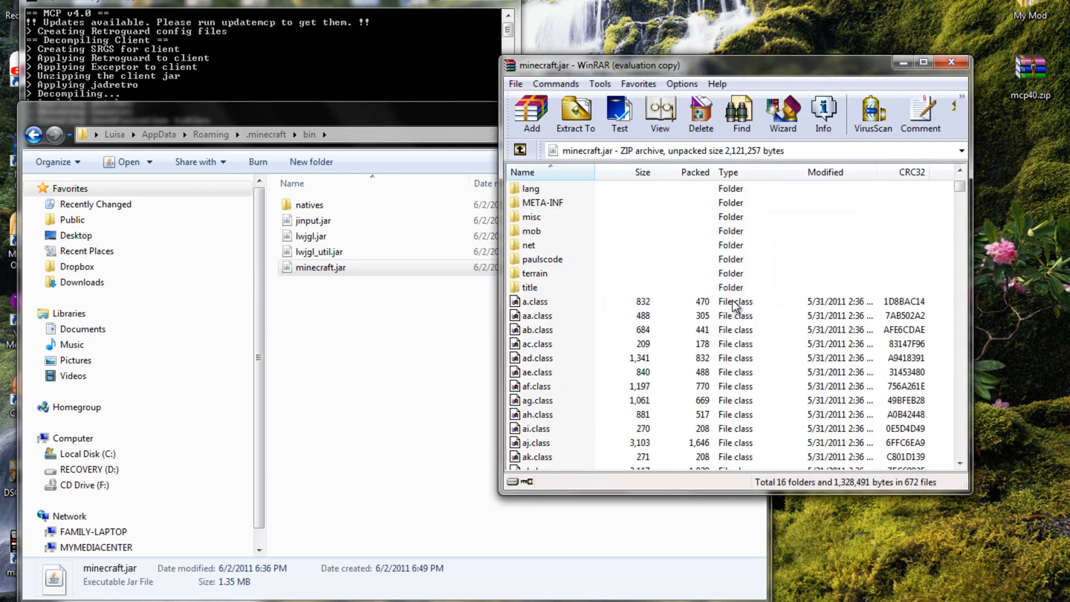
scroll(down, 3)
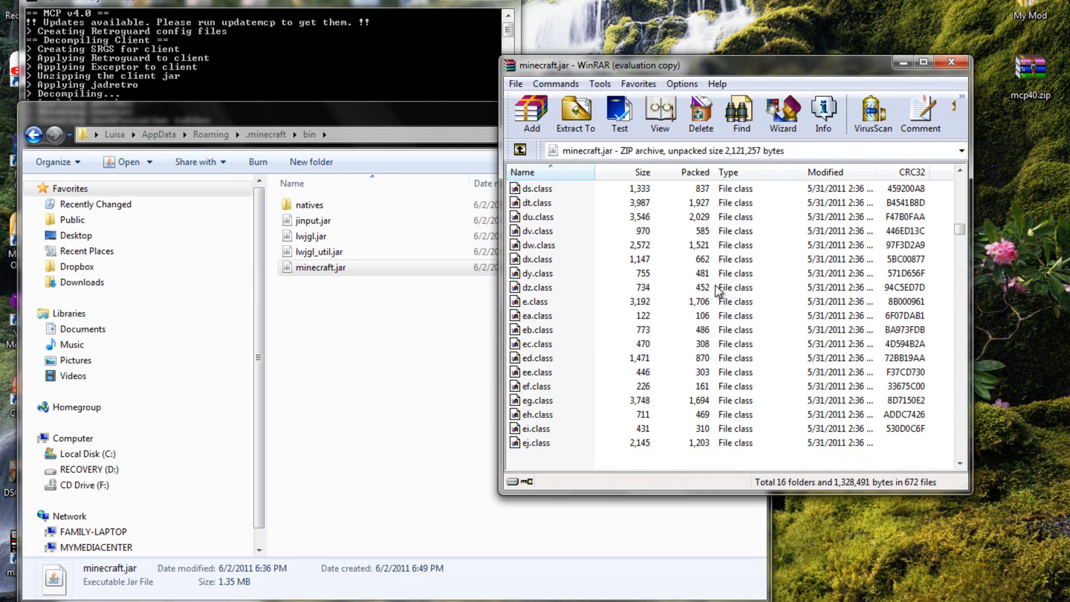
scroll(down, 3)
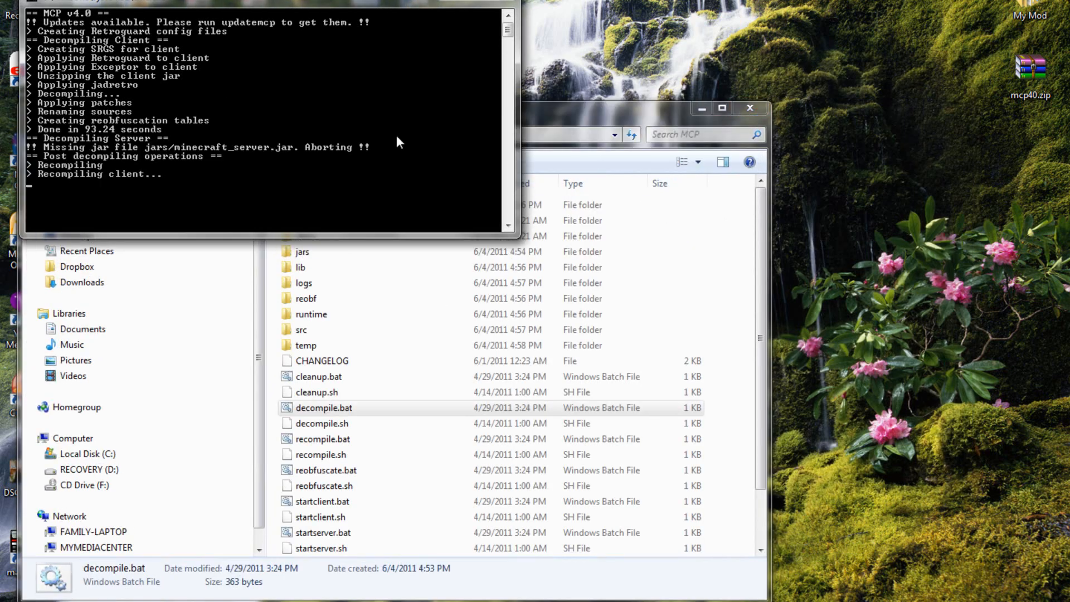
mouse_move(179, 140)
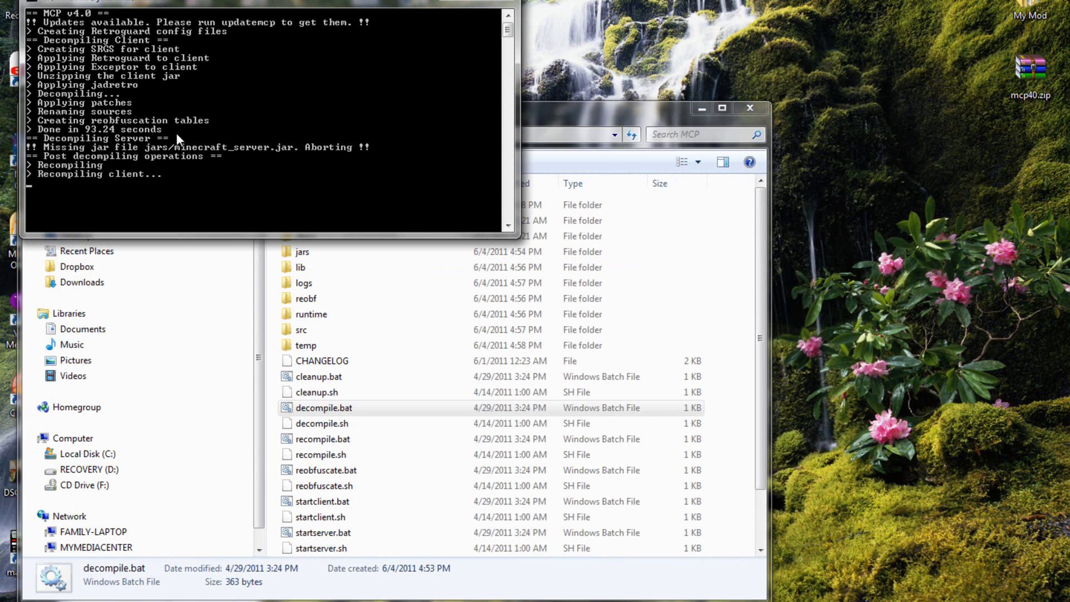
mouse_move(90, 154)
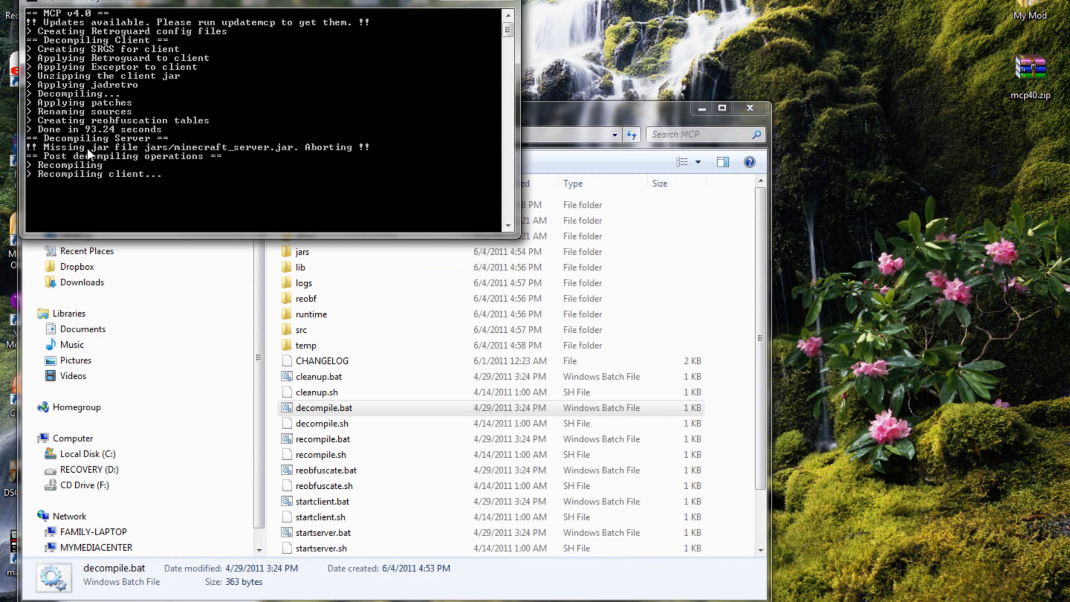
mouse_move(126, 159)
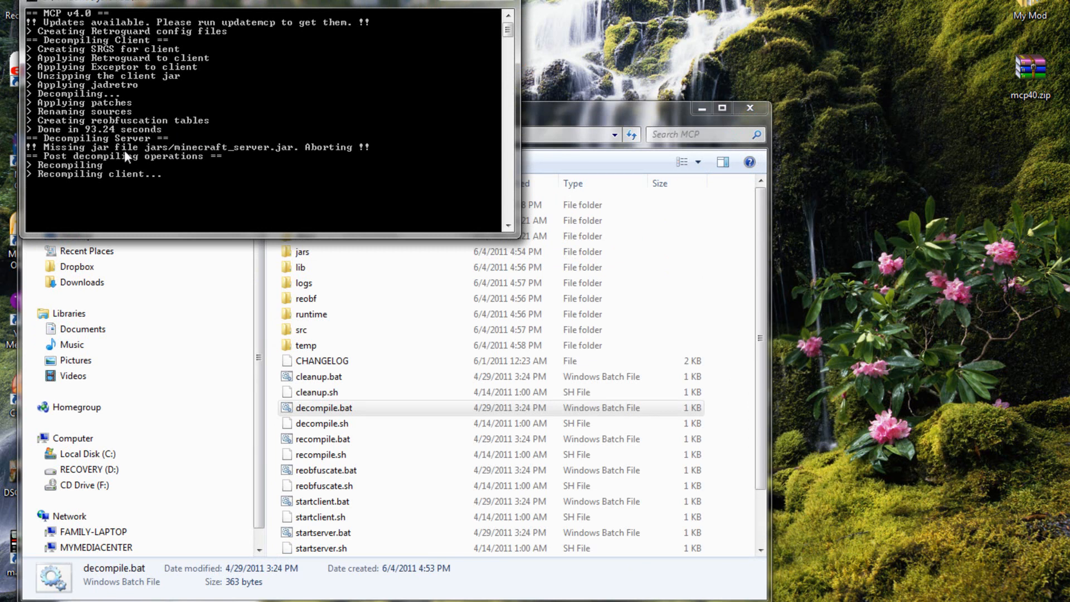
mouse_move(285, 157)
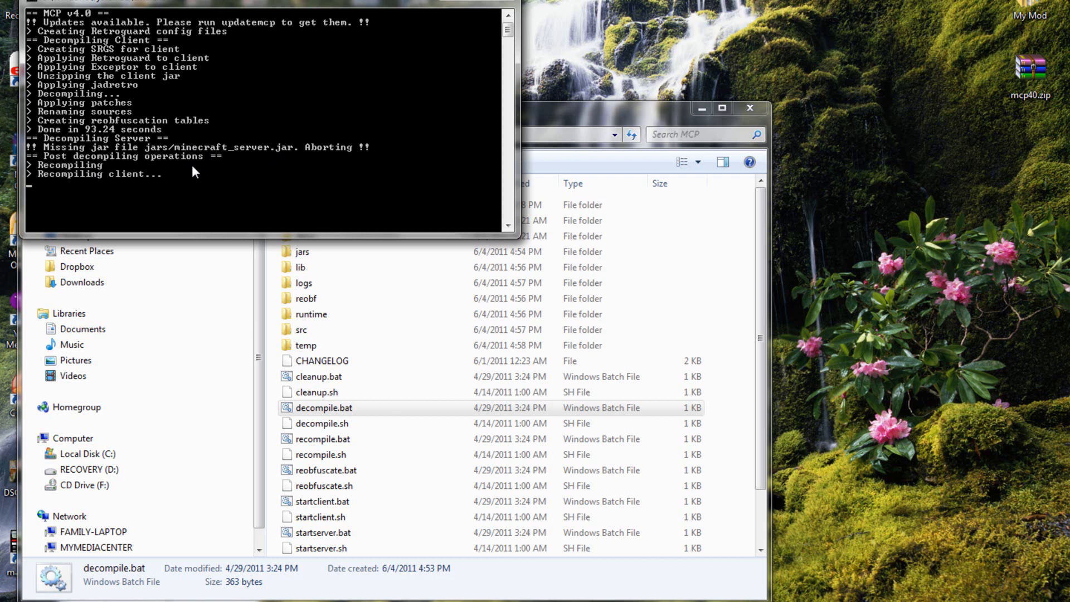
mouse_move(142, 101)
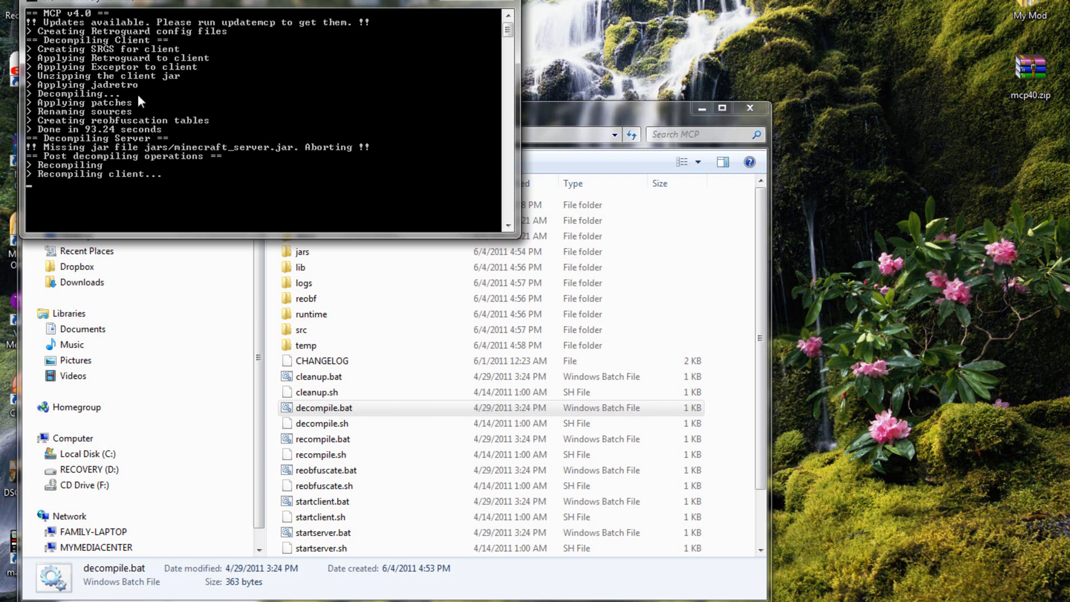
mouse_move(169, 198)
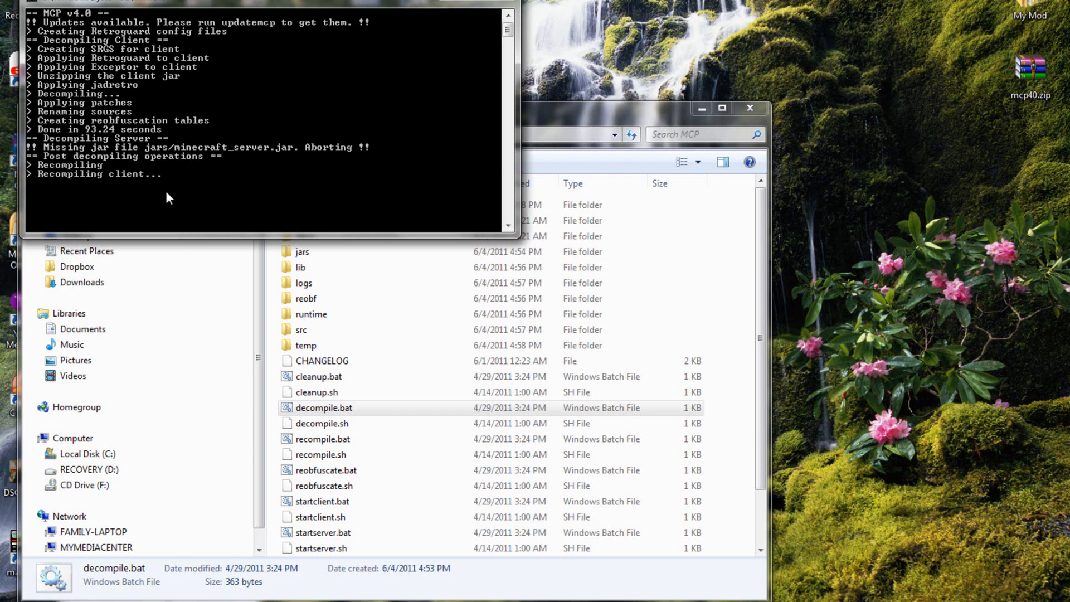
mouse_move(84, 176)
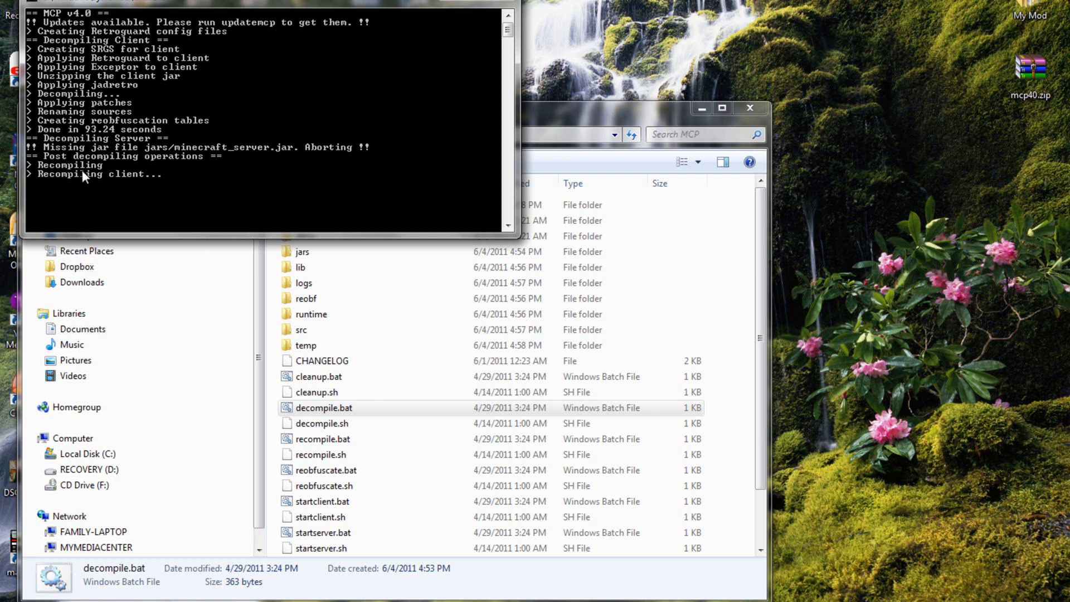
mouse_move(199, 169)
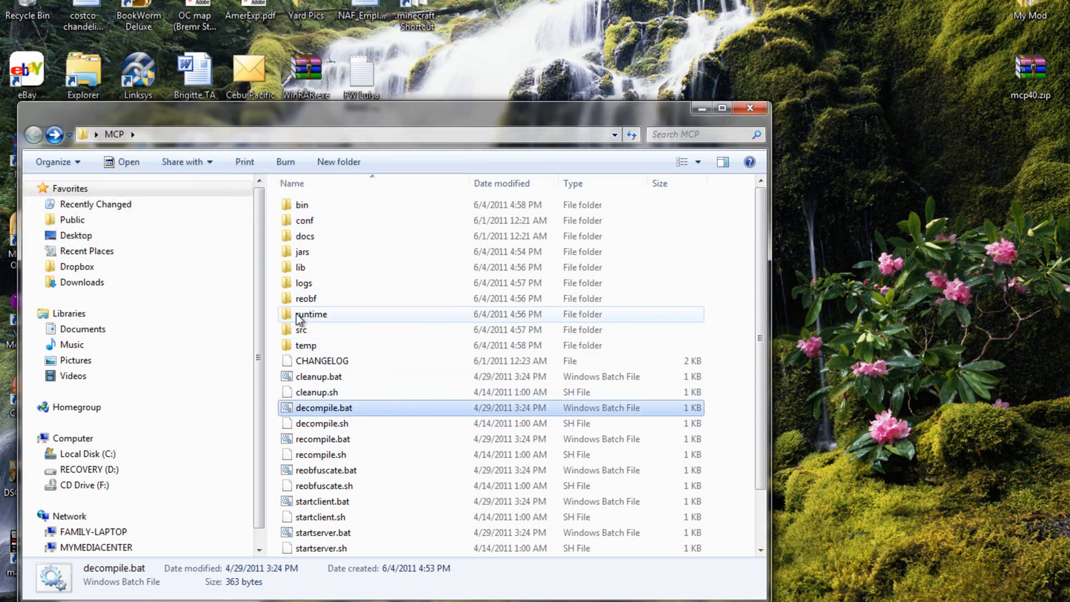
Navigate into src/minecraft/net/minecraft/src and browse down the 666 decompiled .java files.
double_click(301, 330)
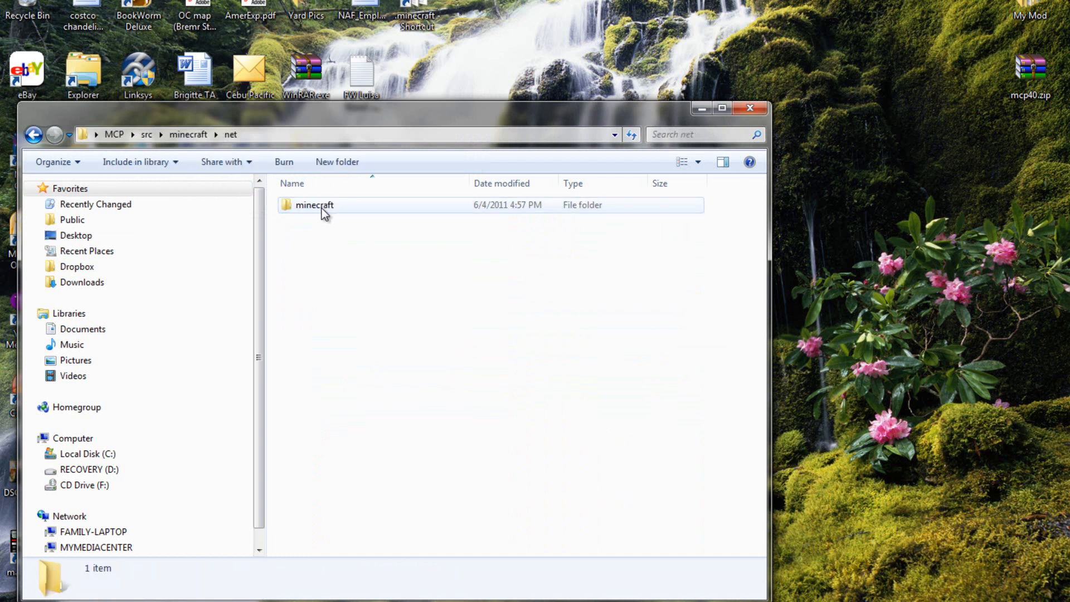
double_click(315, 205)
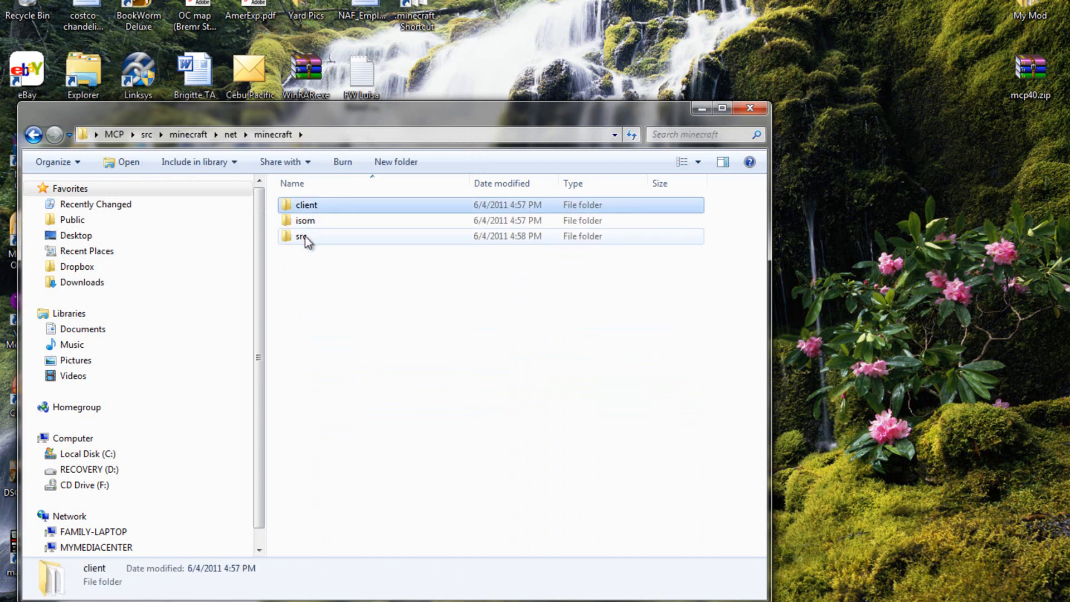
double_click(302, 236)
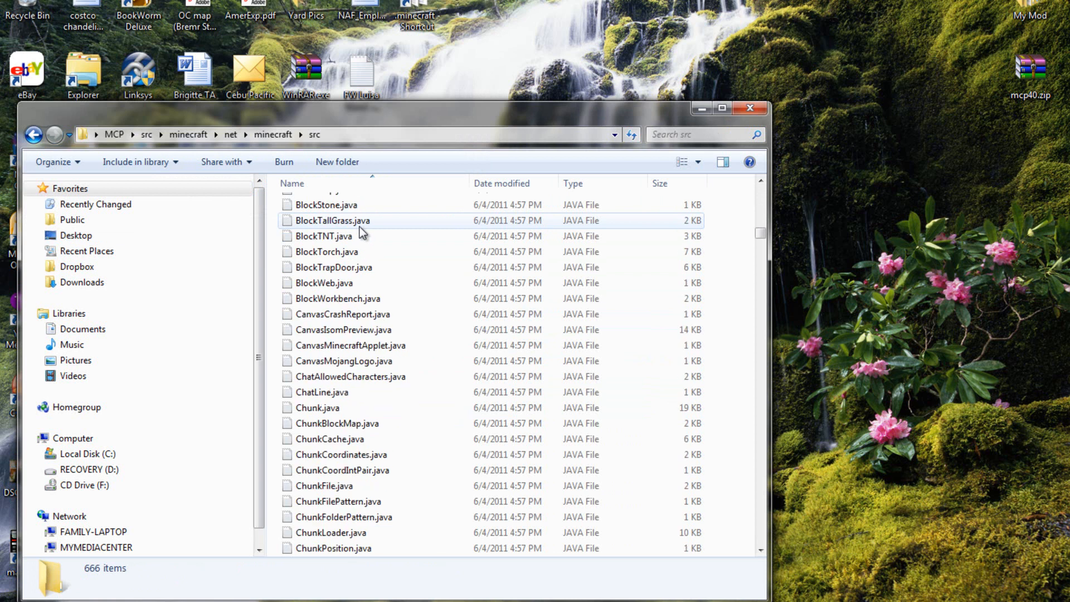
scroll(down, 3)
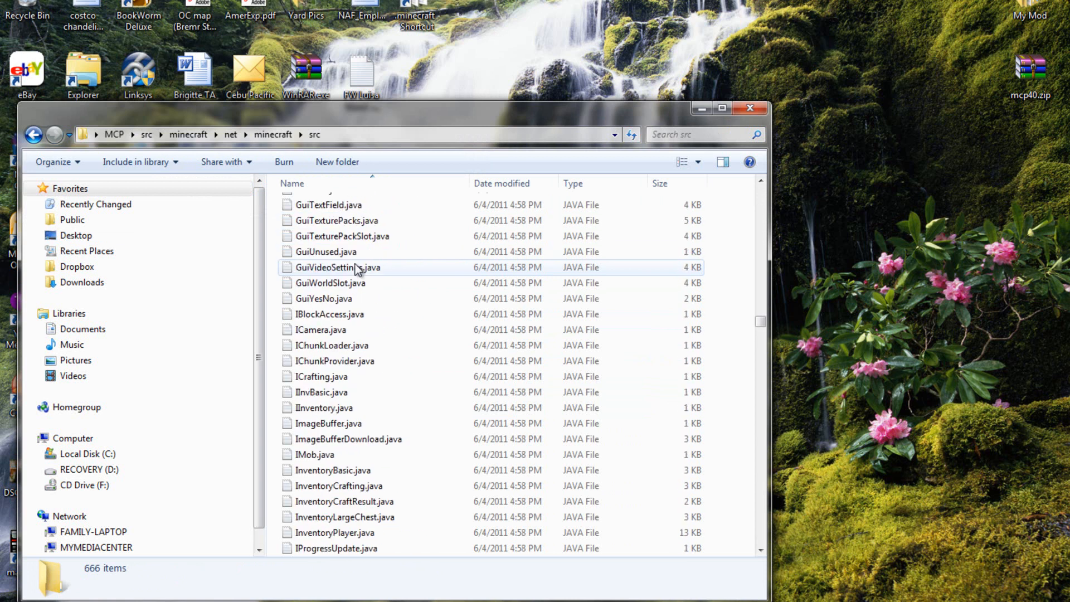
scroll(down, 3)
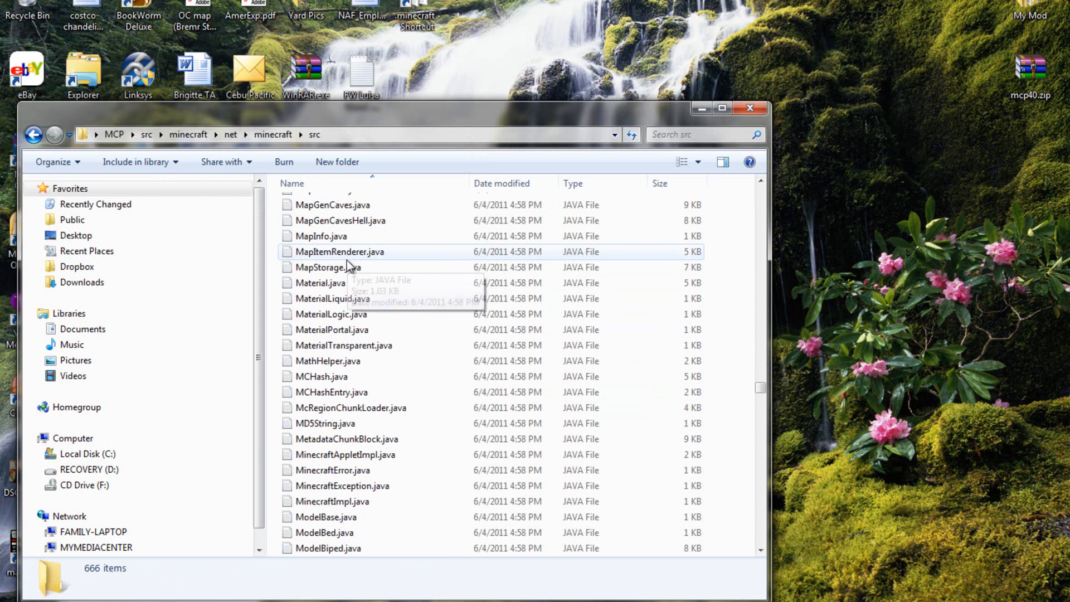
scroll(down, 3)
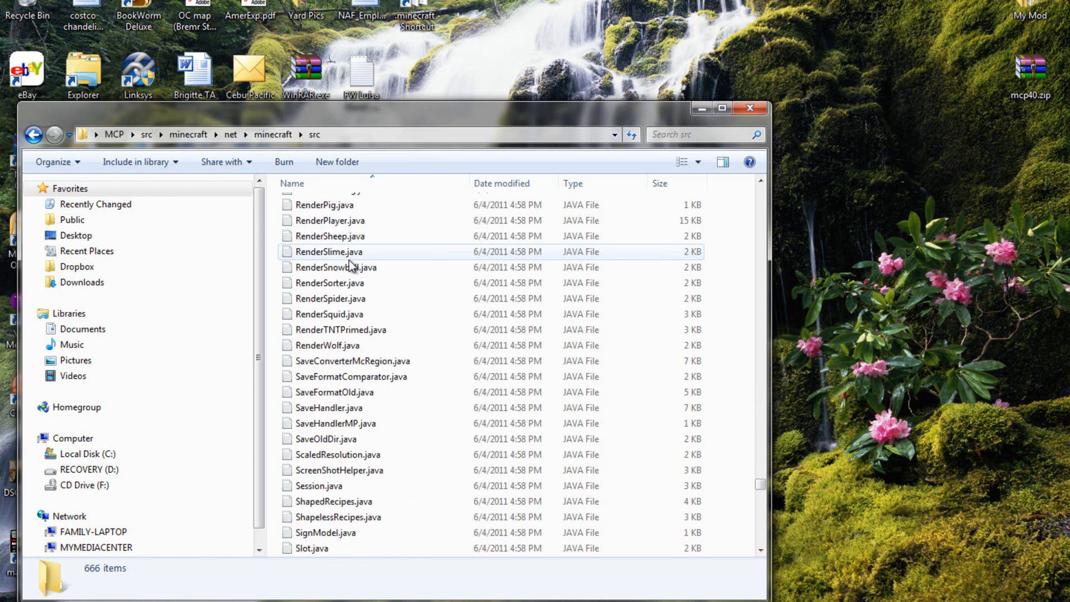
scroll(down, 3)
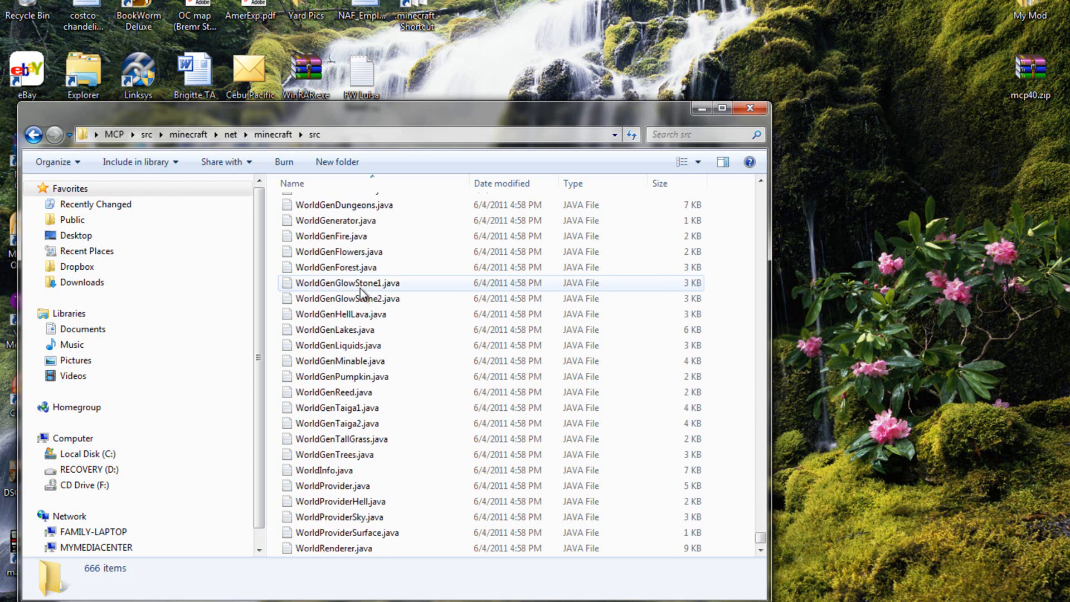
Browse back up the Java file list and return to the parent folder.
scroll(up, 3)
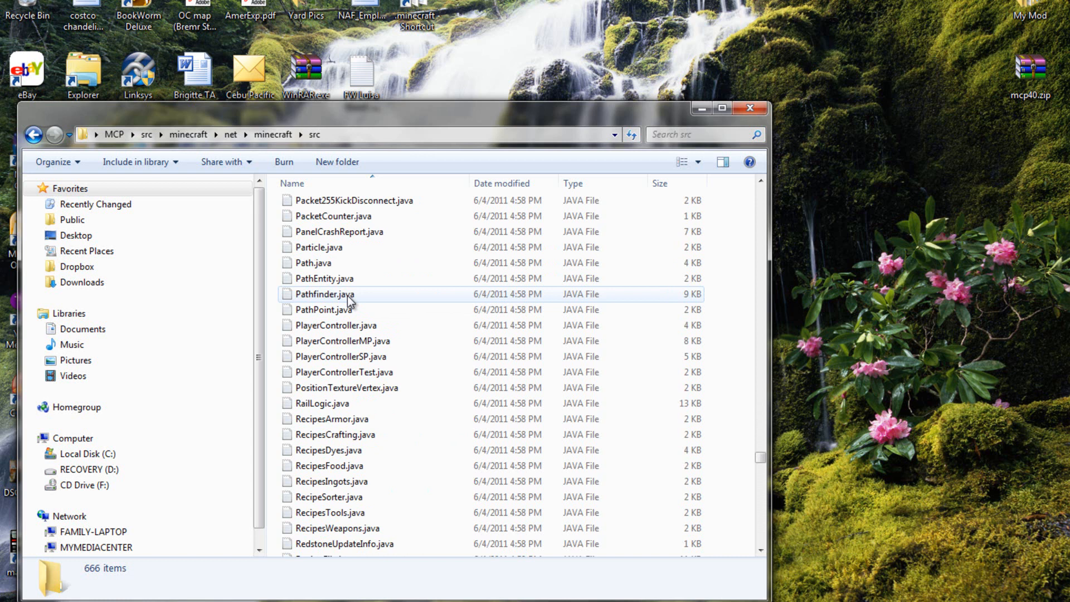
scroll(up, 3)
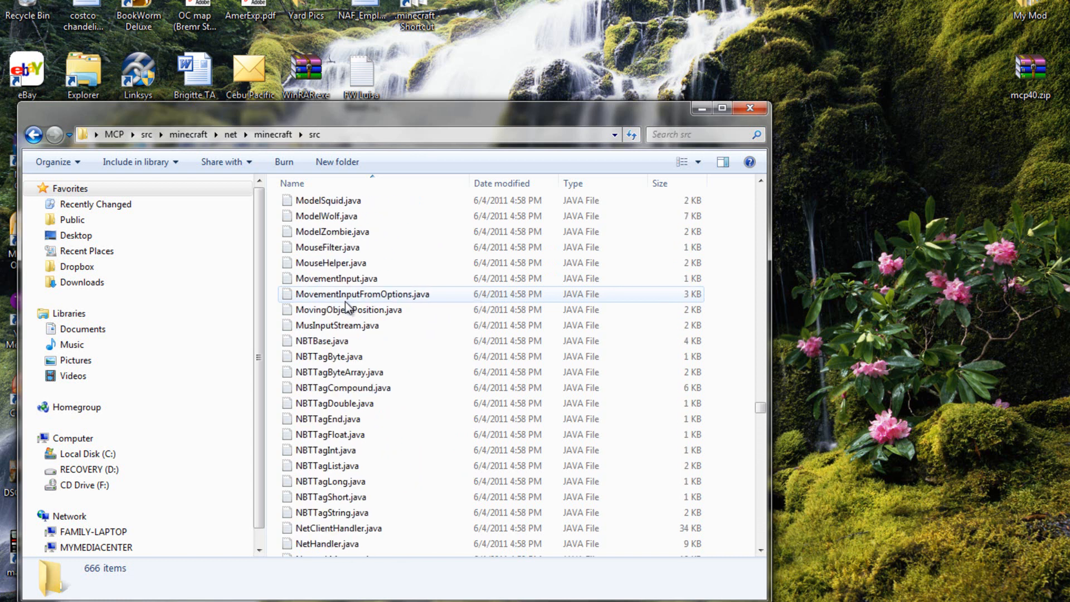
scroll(up, 3)
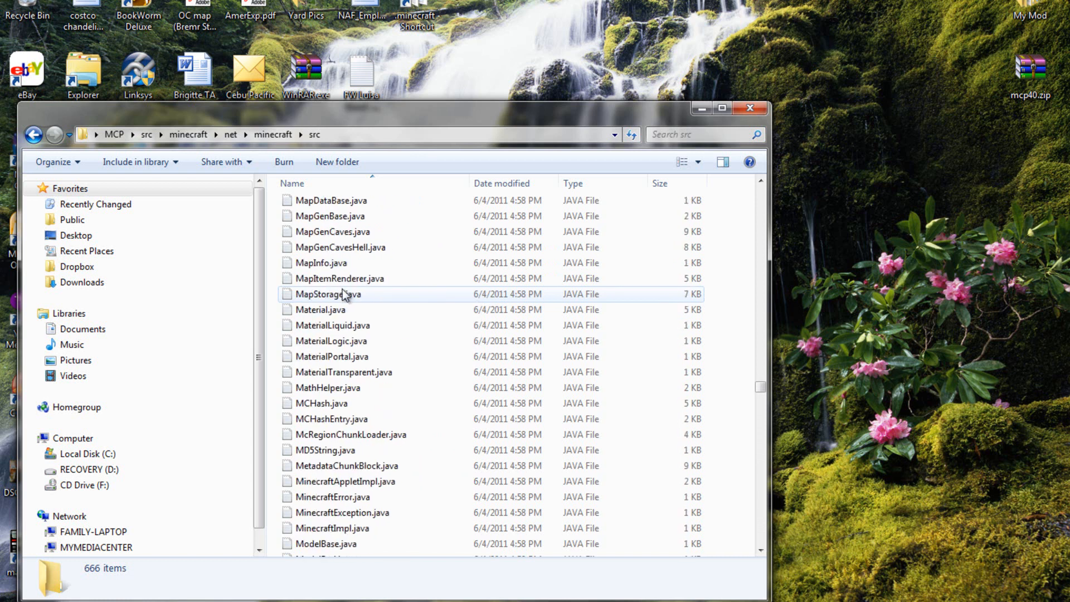
click(34, 135)
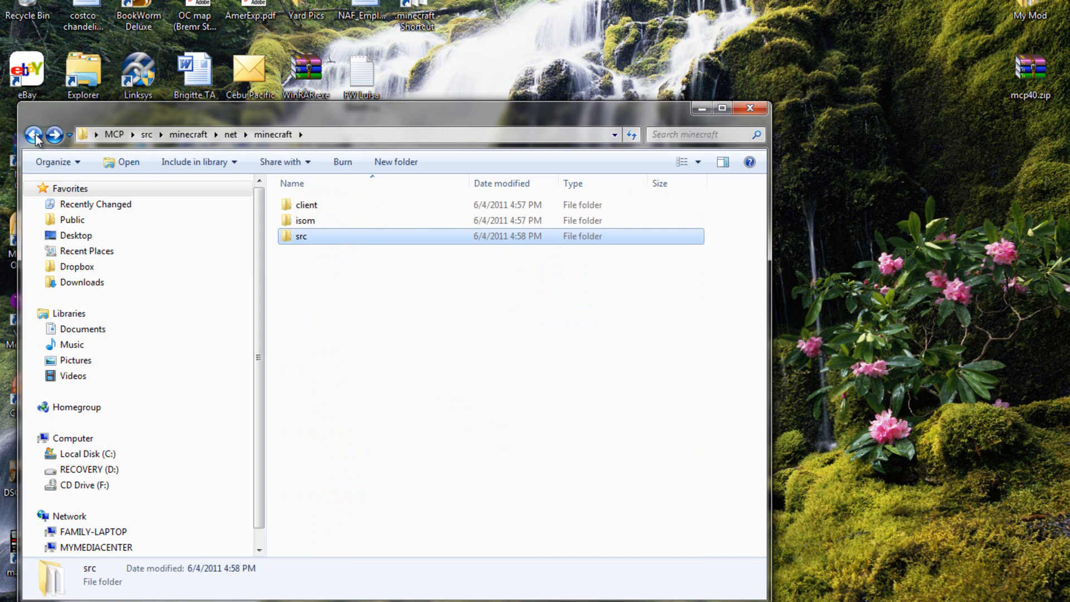
Return to the MCP root folder, browse its contents and launch CraftingManager.java.
click(33, 135)
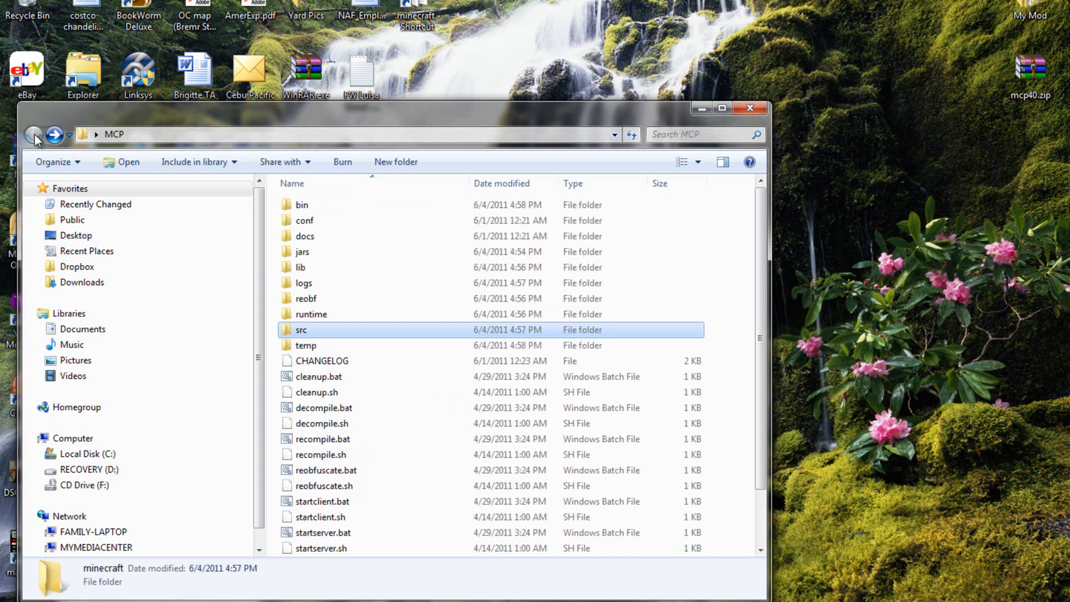
scroll(down, 3)
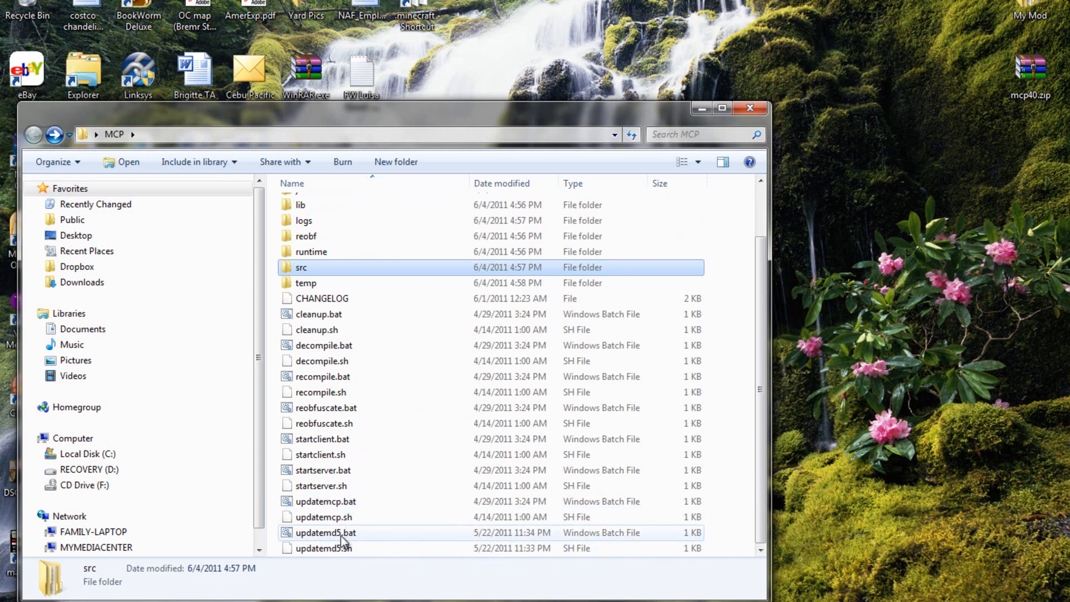
mouse_move(369, 322)
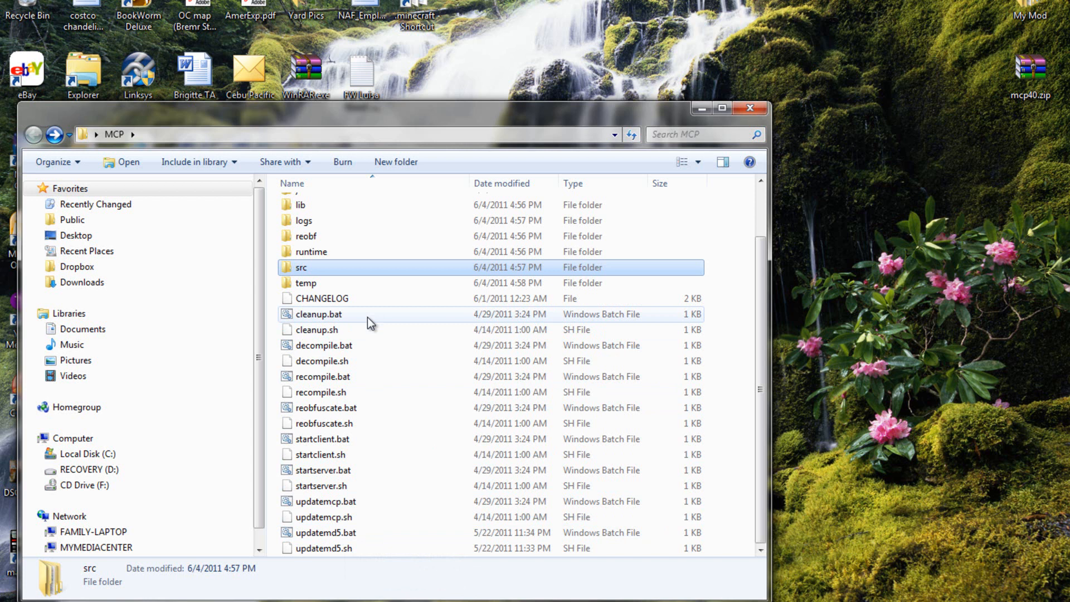
mouse_move(366, 276)
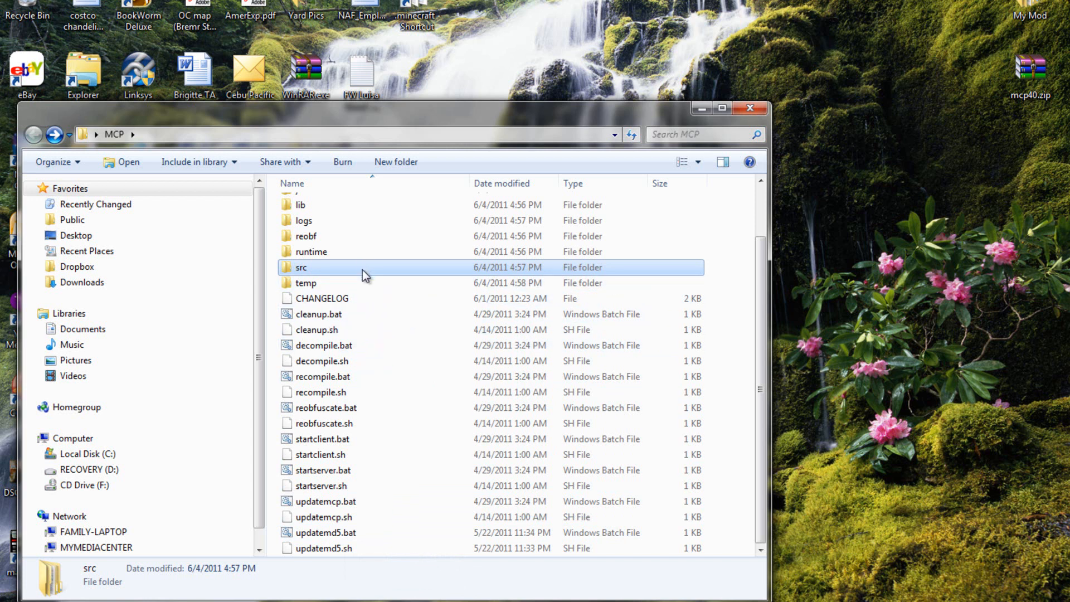
mouse_move(364, 274)
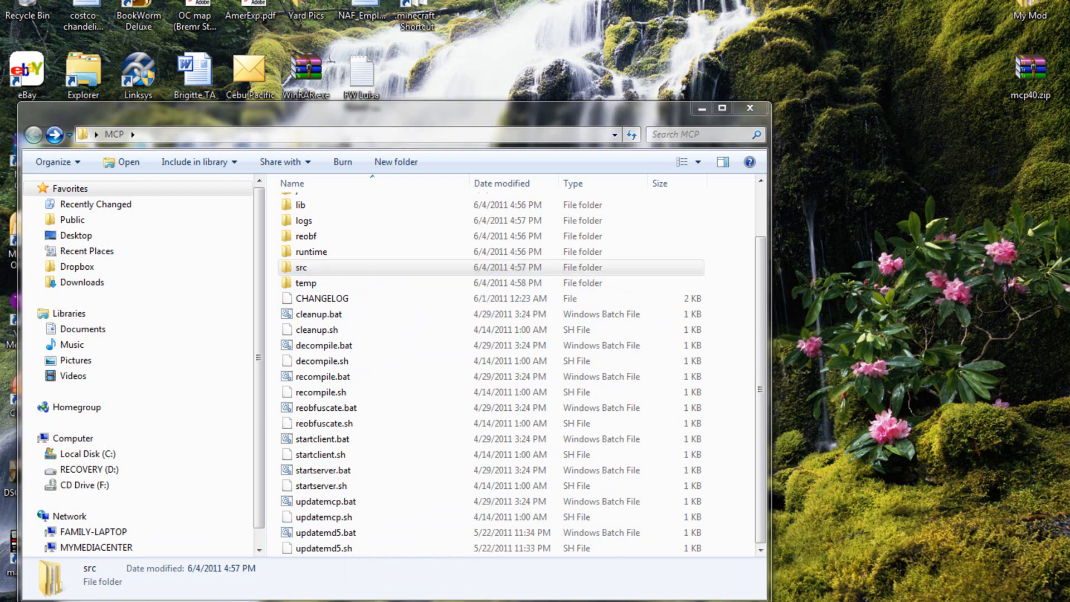
double_click(318, 314)
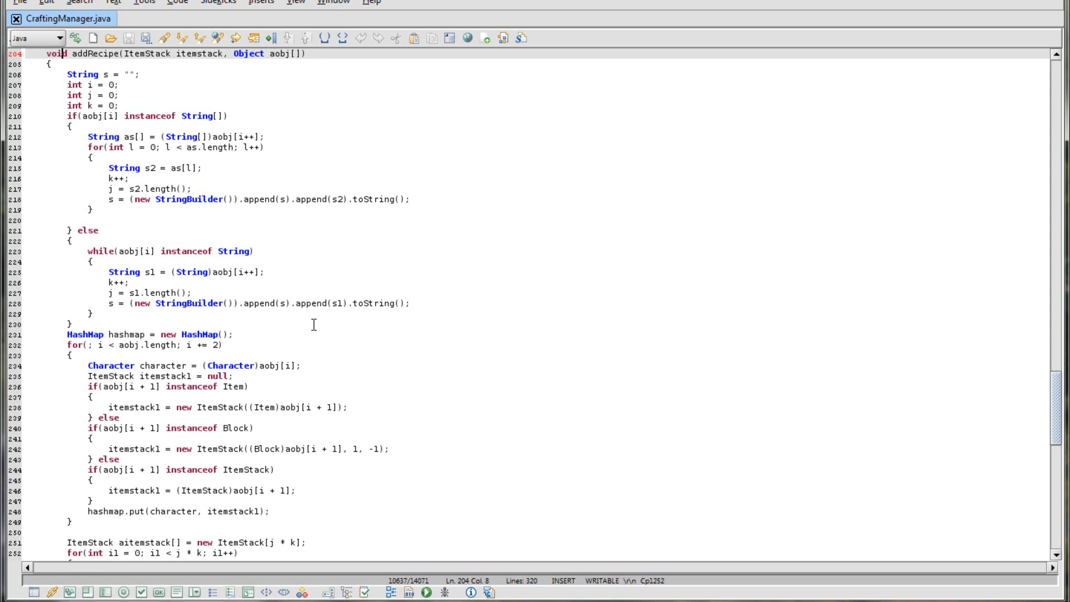
Scroll through CraftingManager.java's addRecipe calls for items and blocks.
scroll(up, 3)
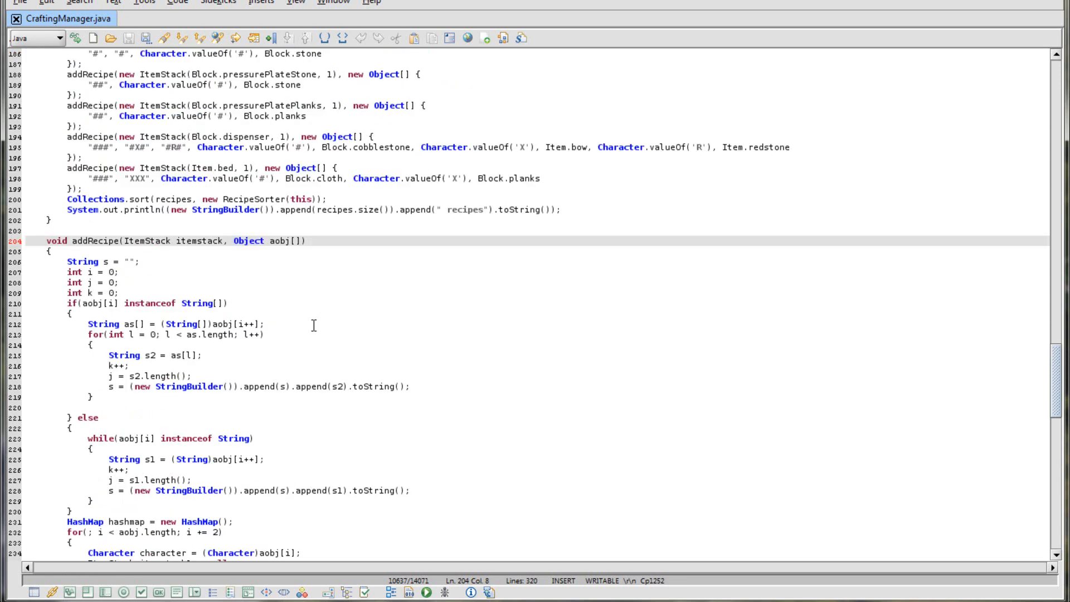
scroll(up, 3)
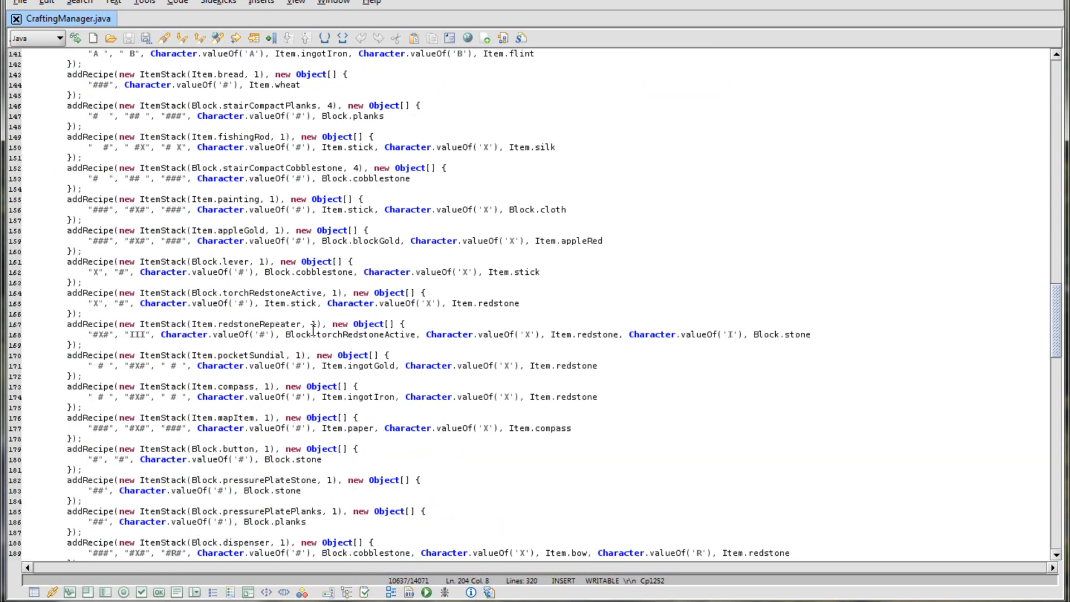
scroll(down, 3)
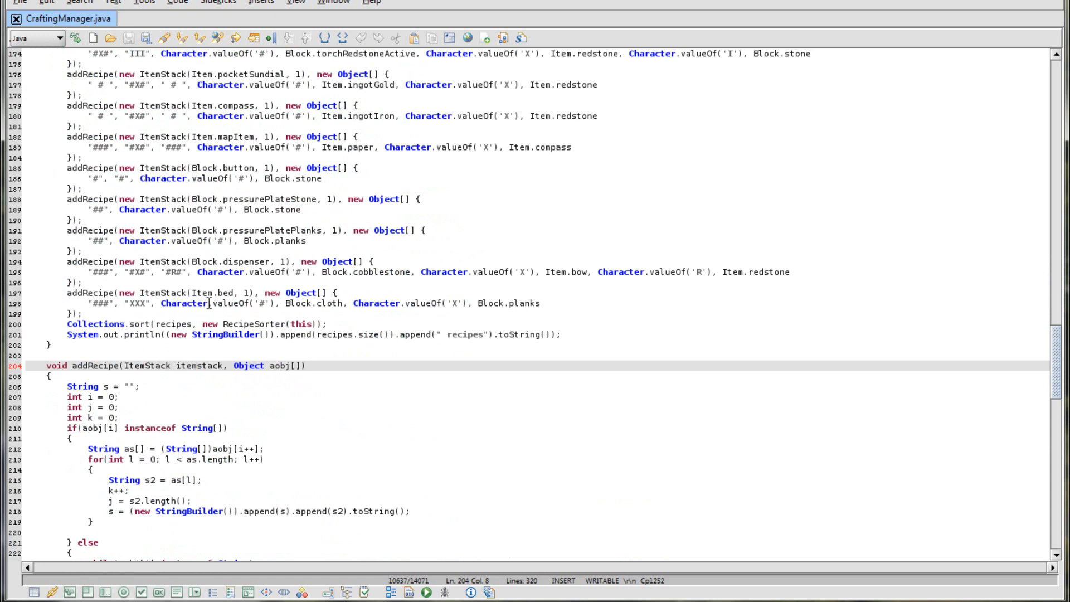
scroll(up, 3)
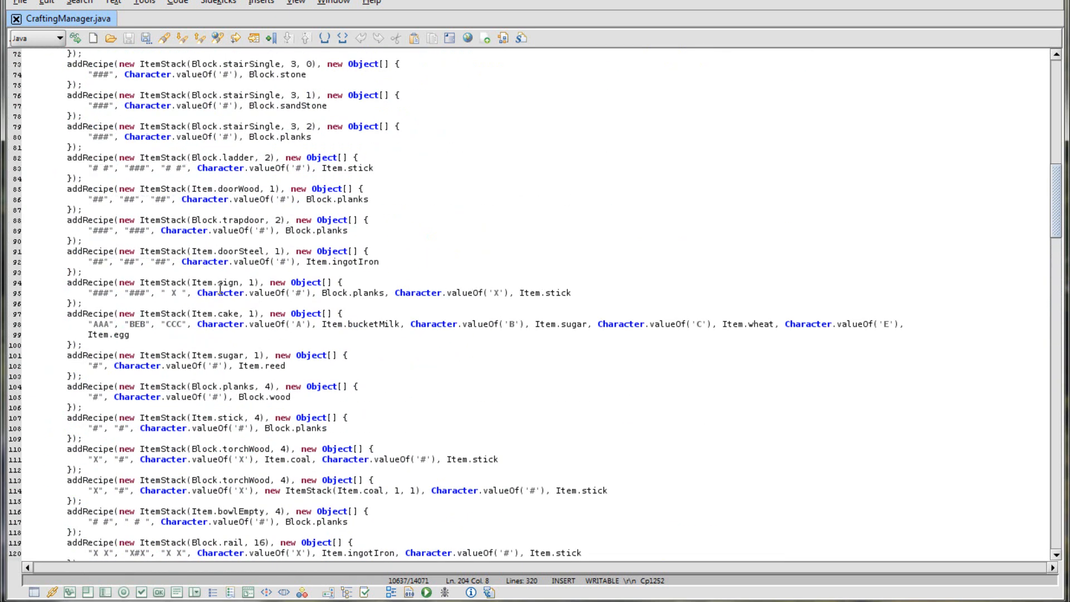